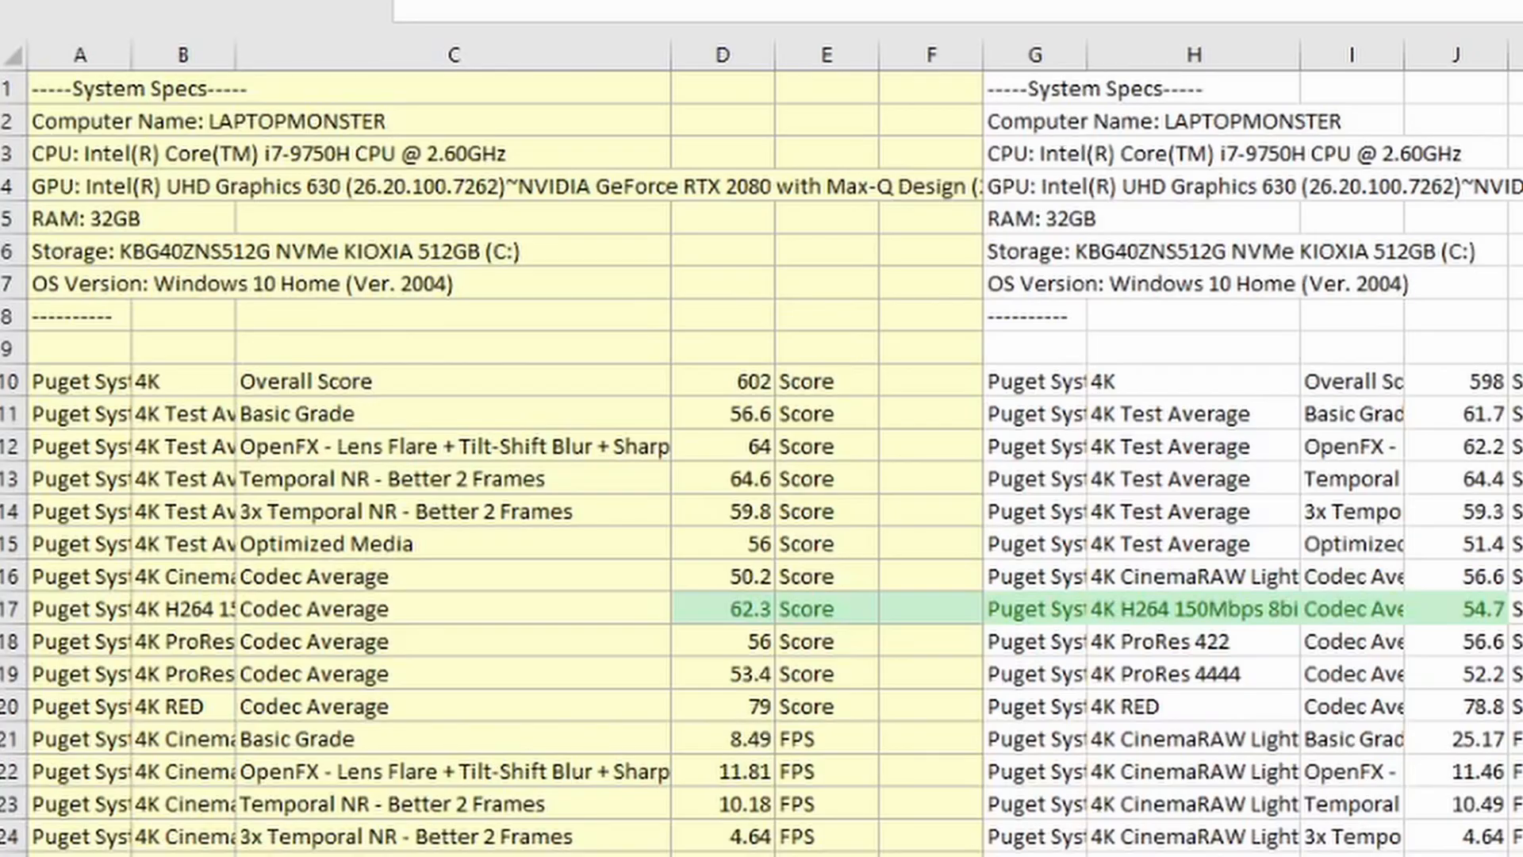
mouse_move(325, 412)
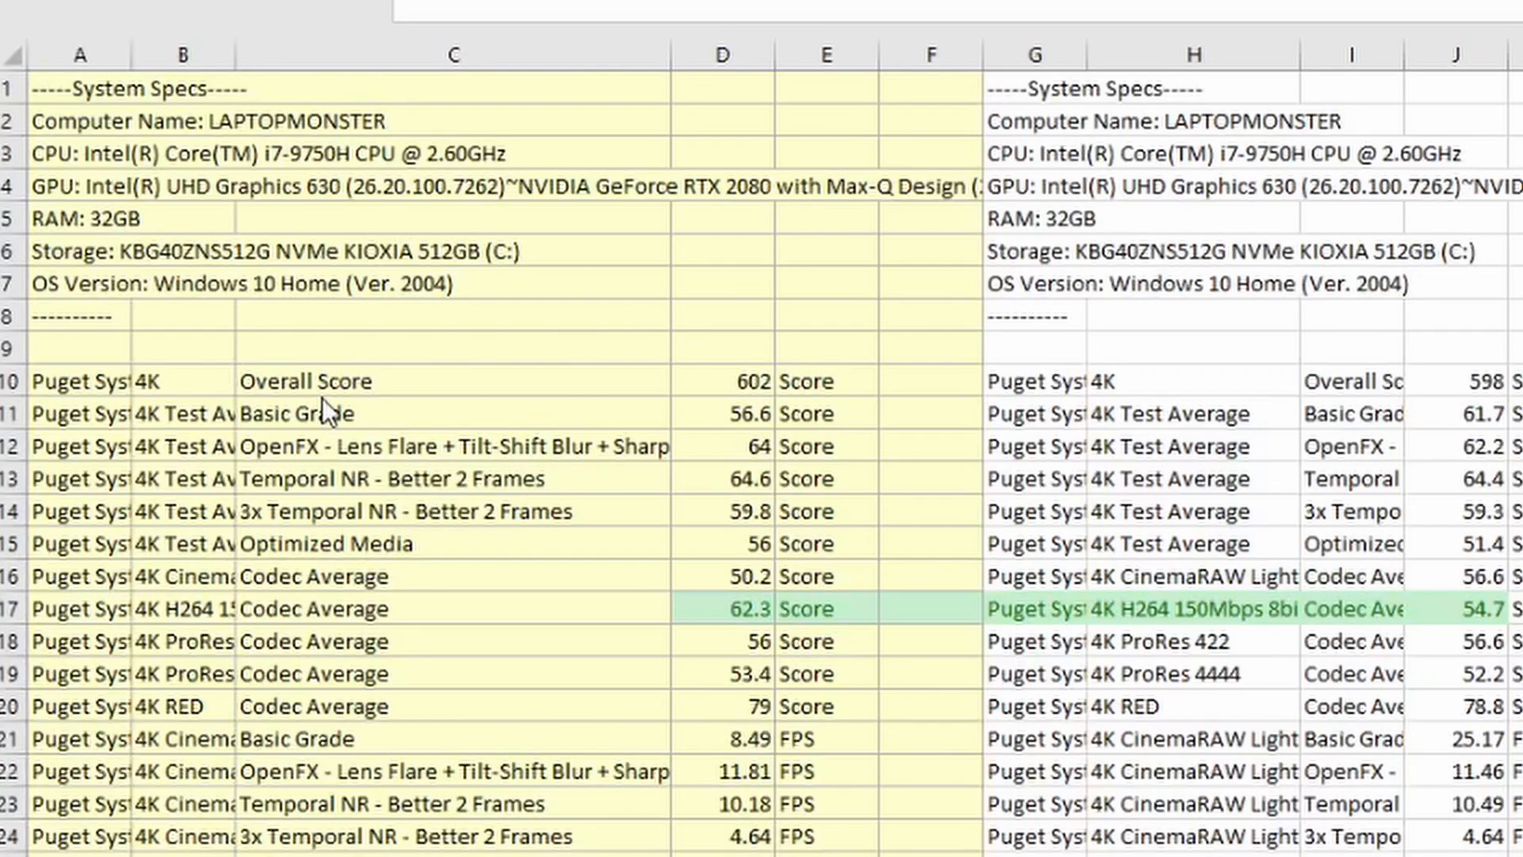
mouse_move(213, 95)
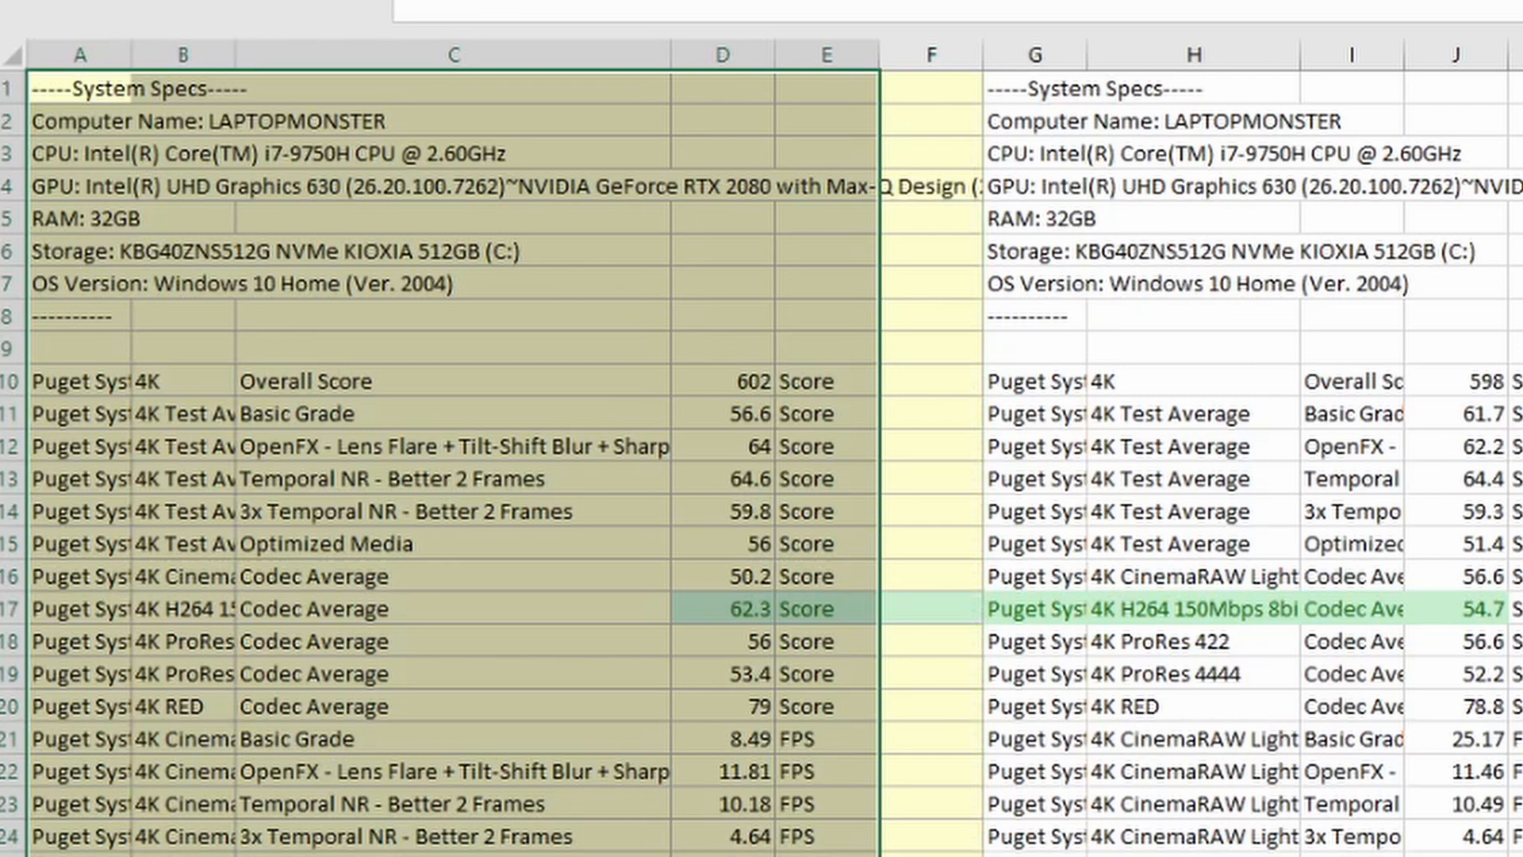
mouse_move(767, 209)
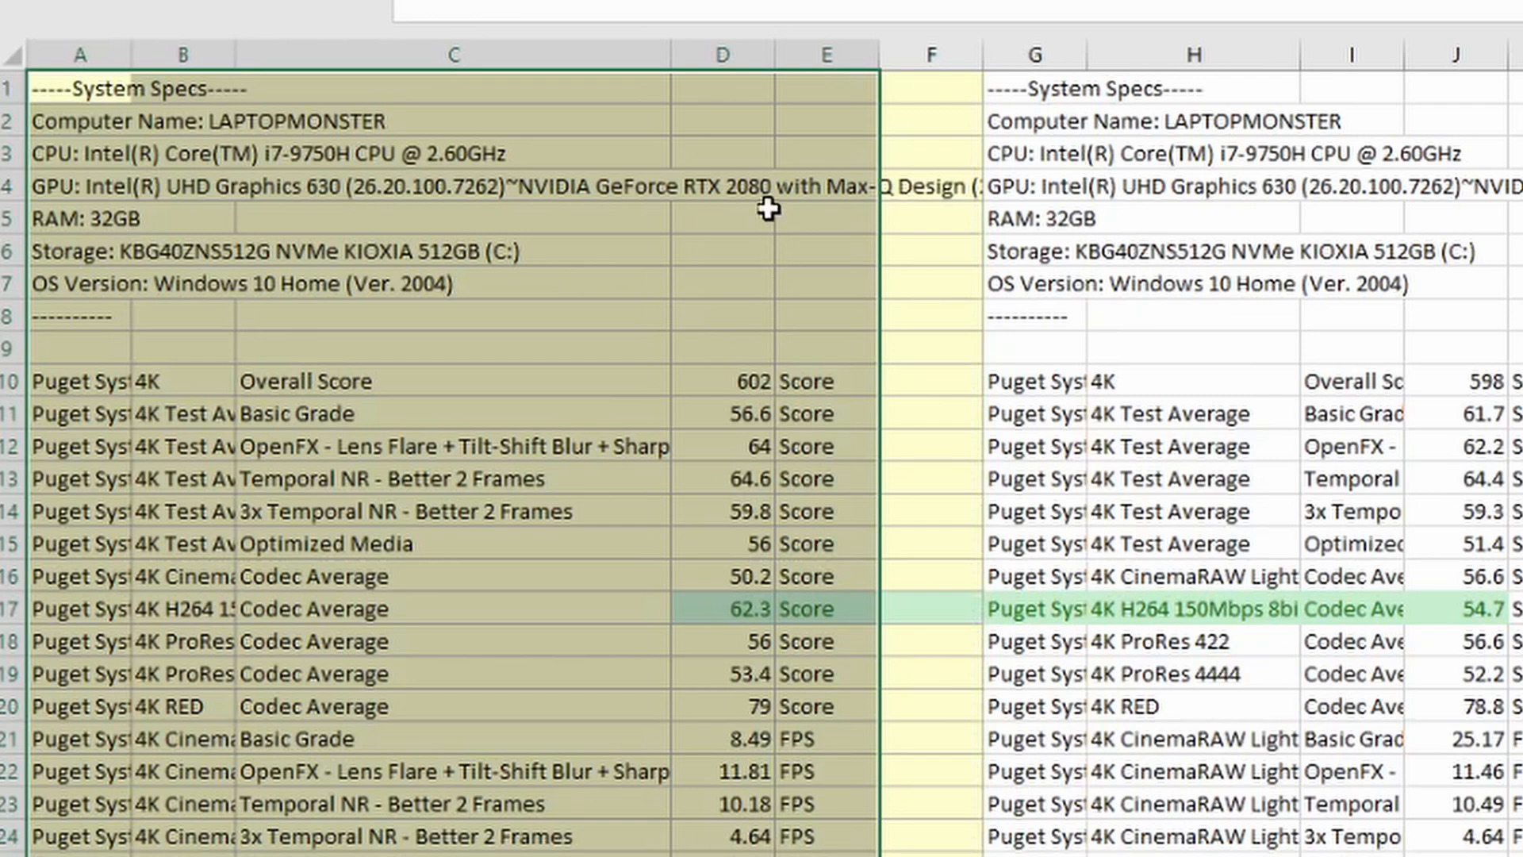
scroll("right", 3)
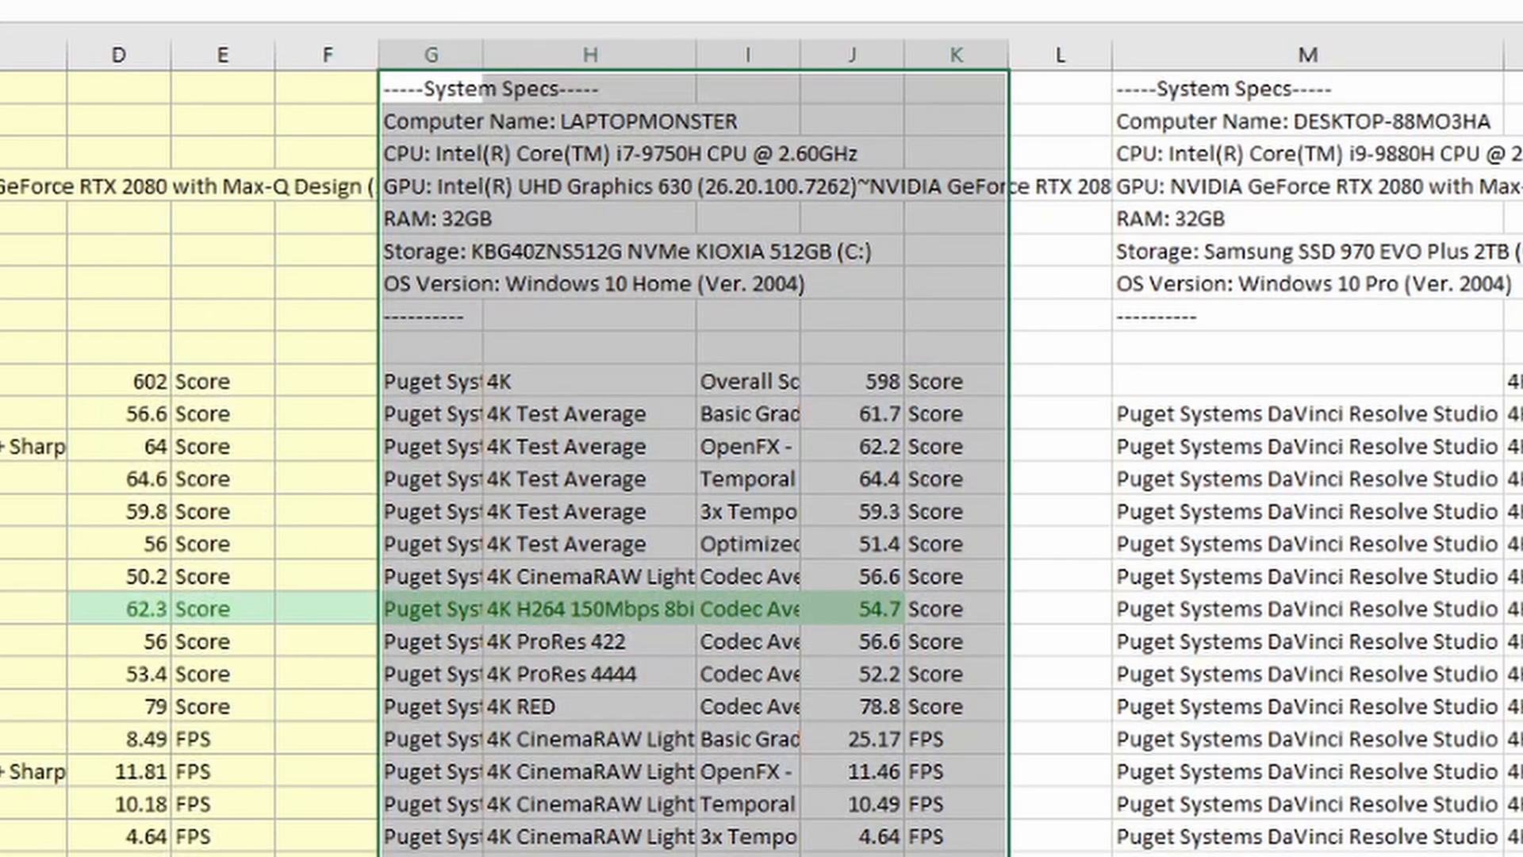
left_click(1060, 55)
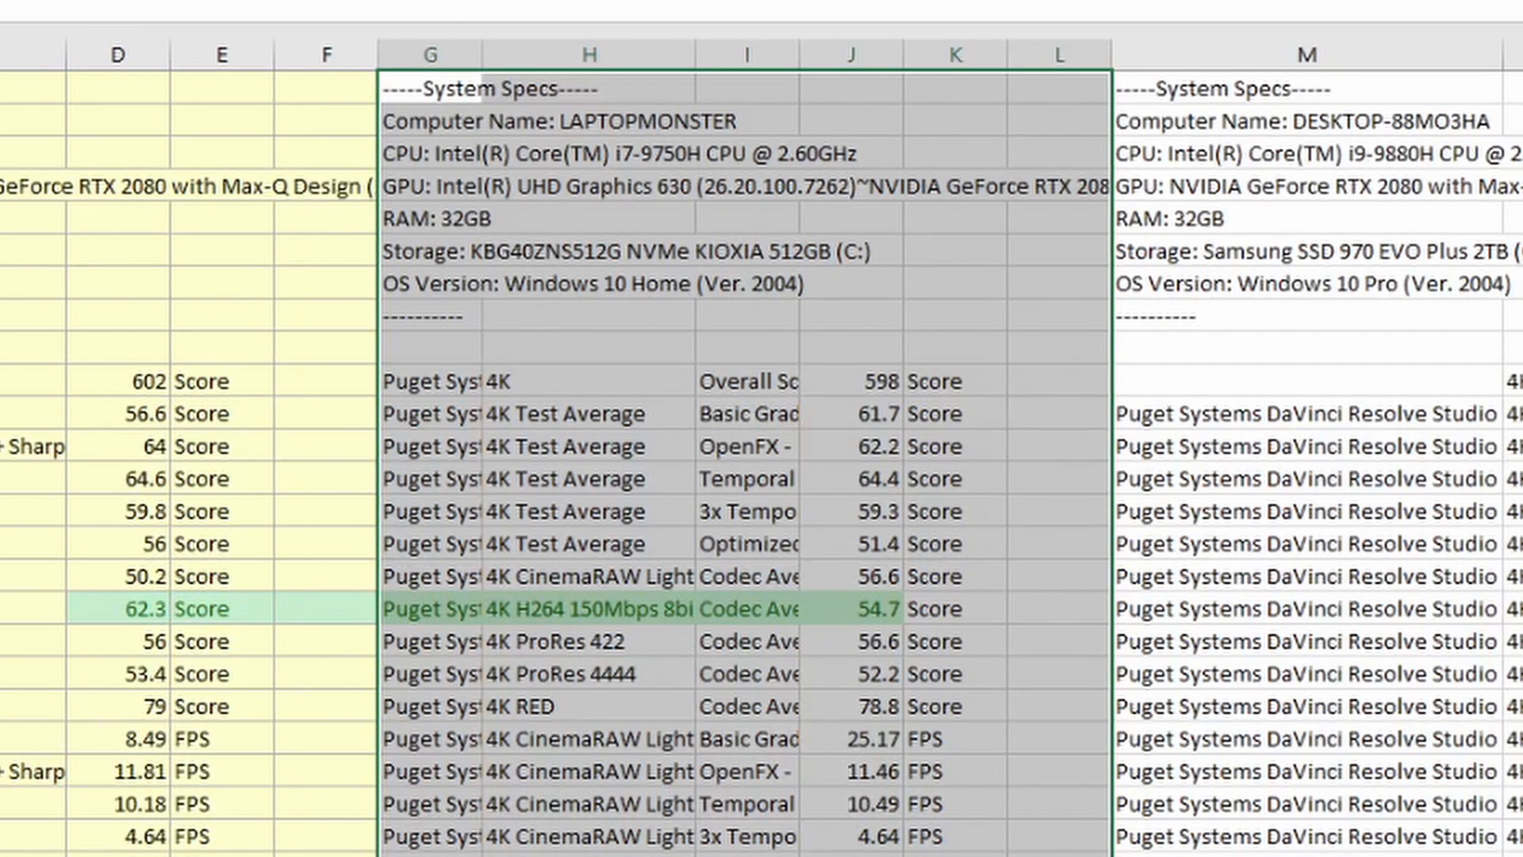
left_click(850, 380)
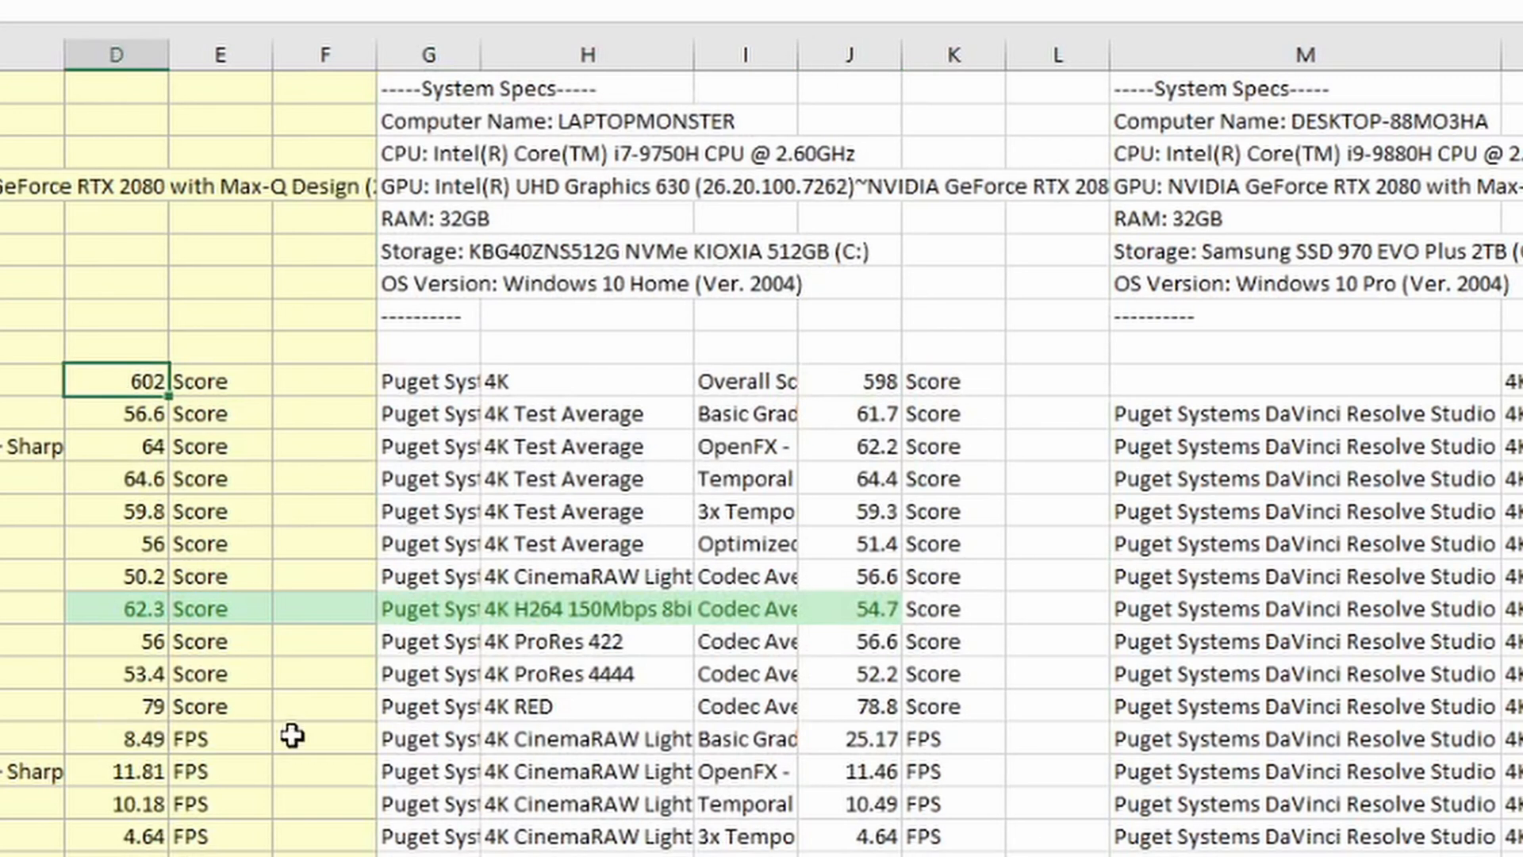
left_click(1306, 55)
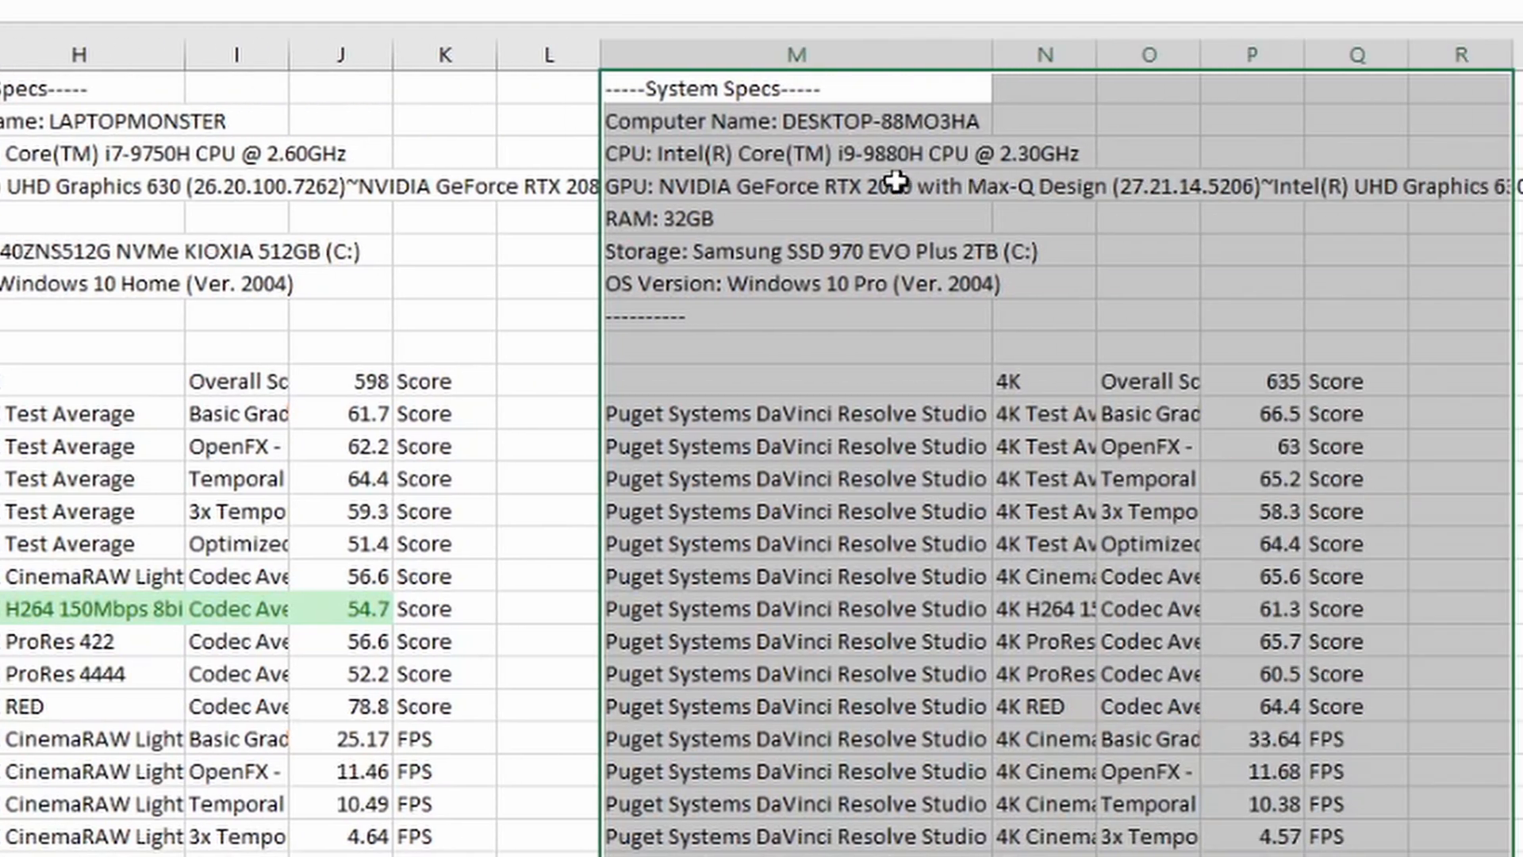
mouse_move(1013, 194)
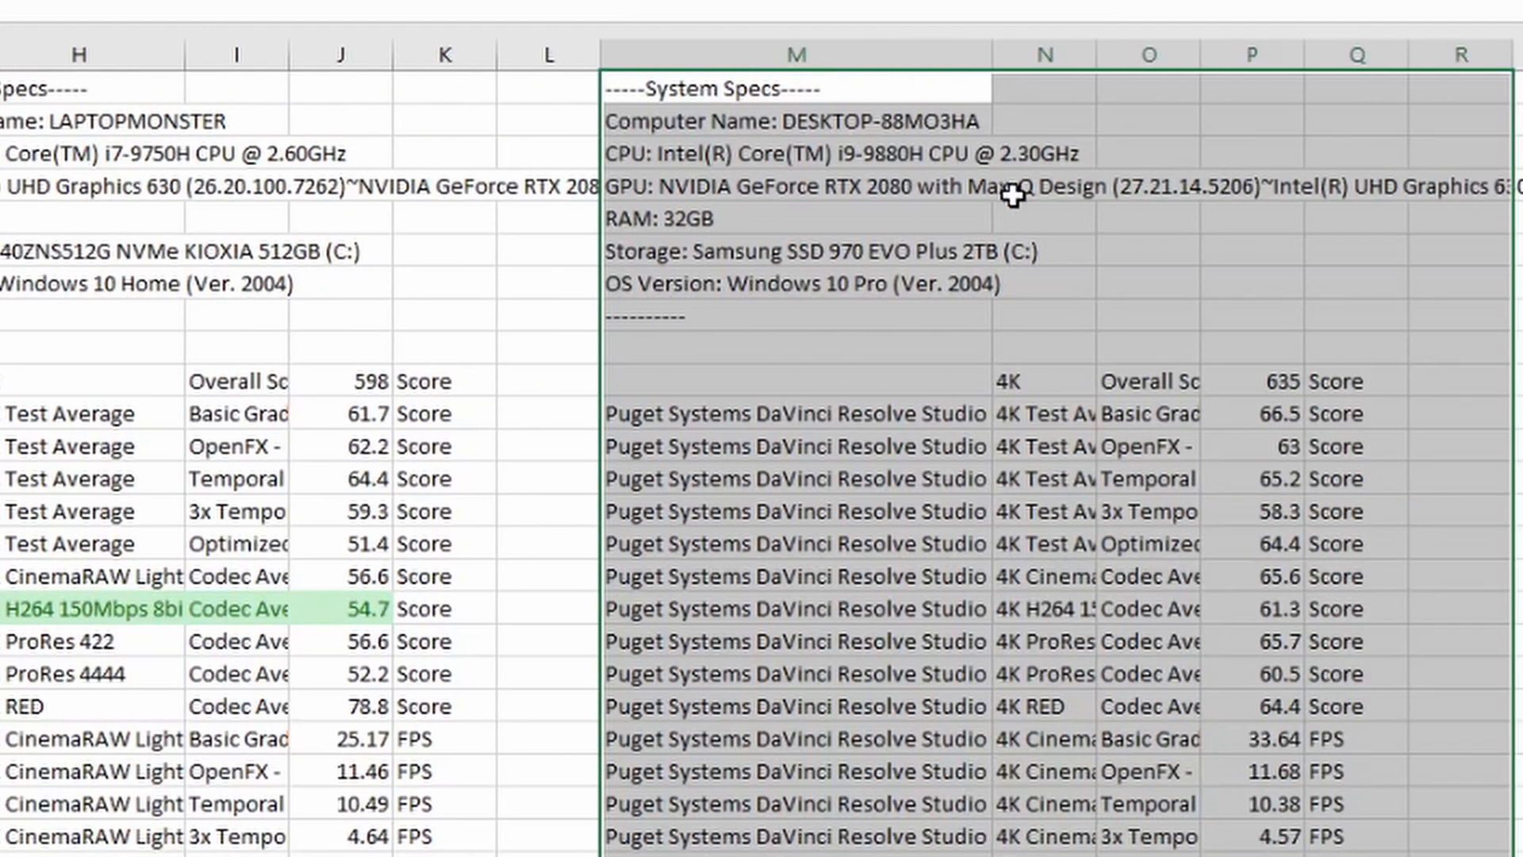
mouse_move(882, 202)
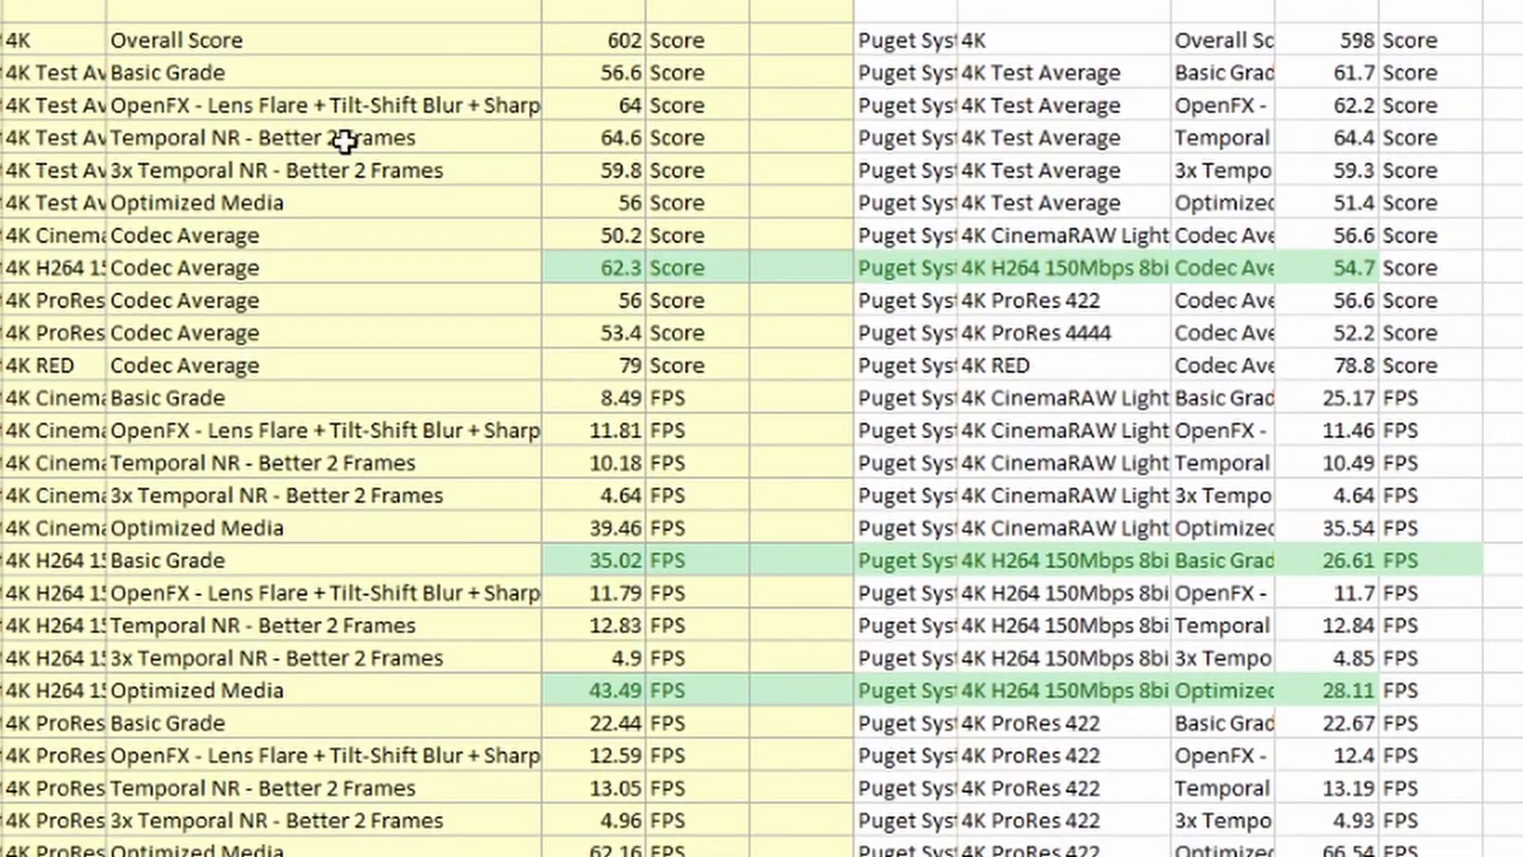
mouse_move(407, 379)
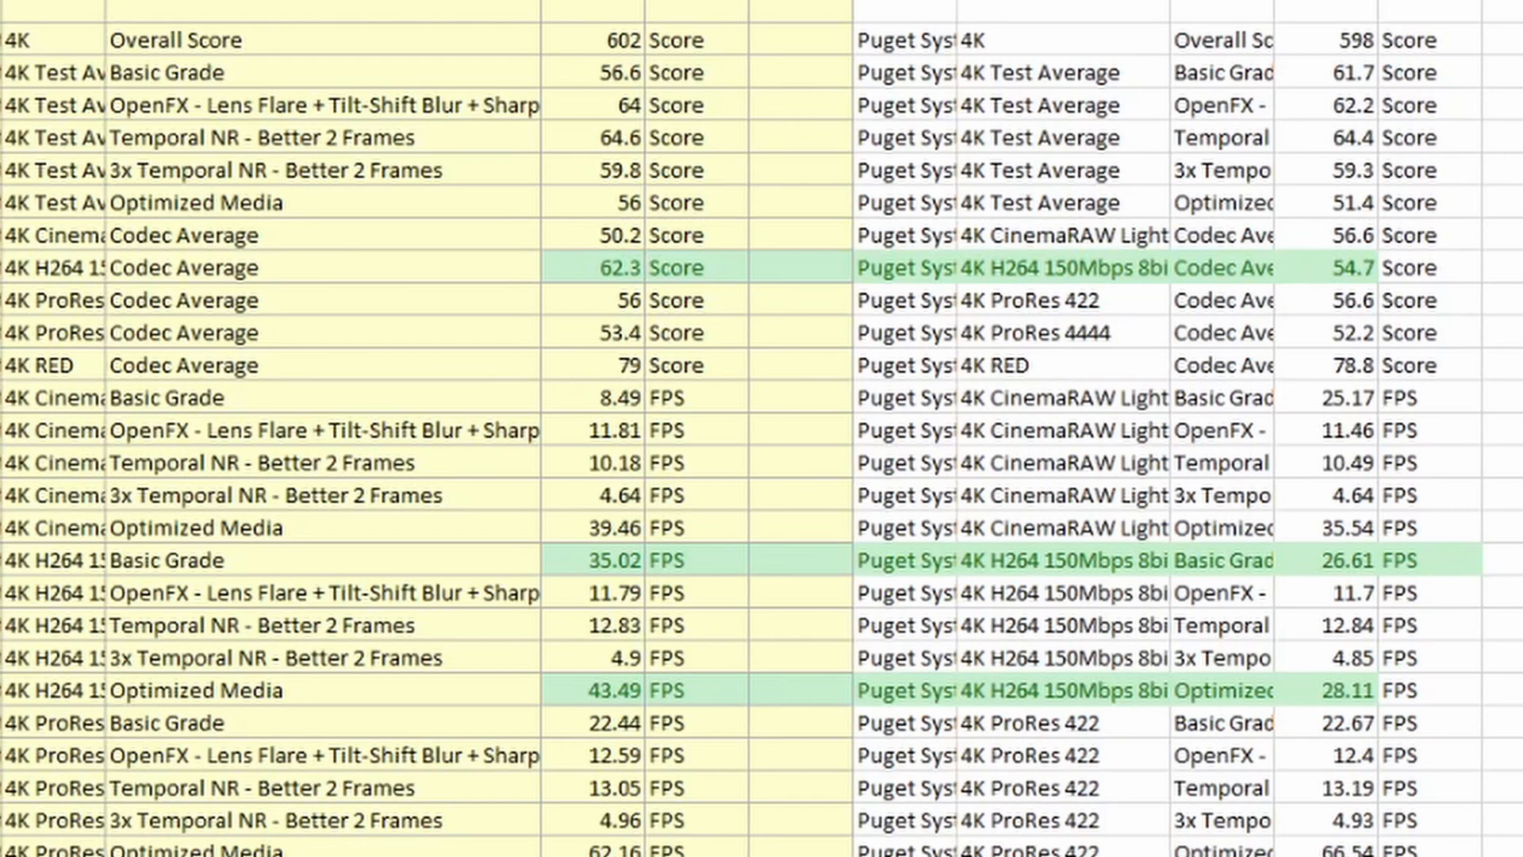
left_click(194, 268)
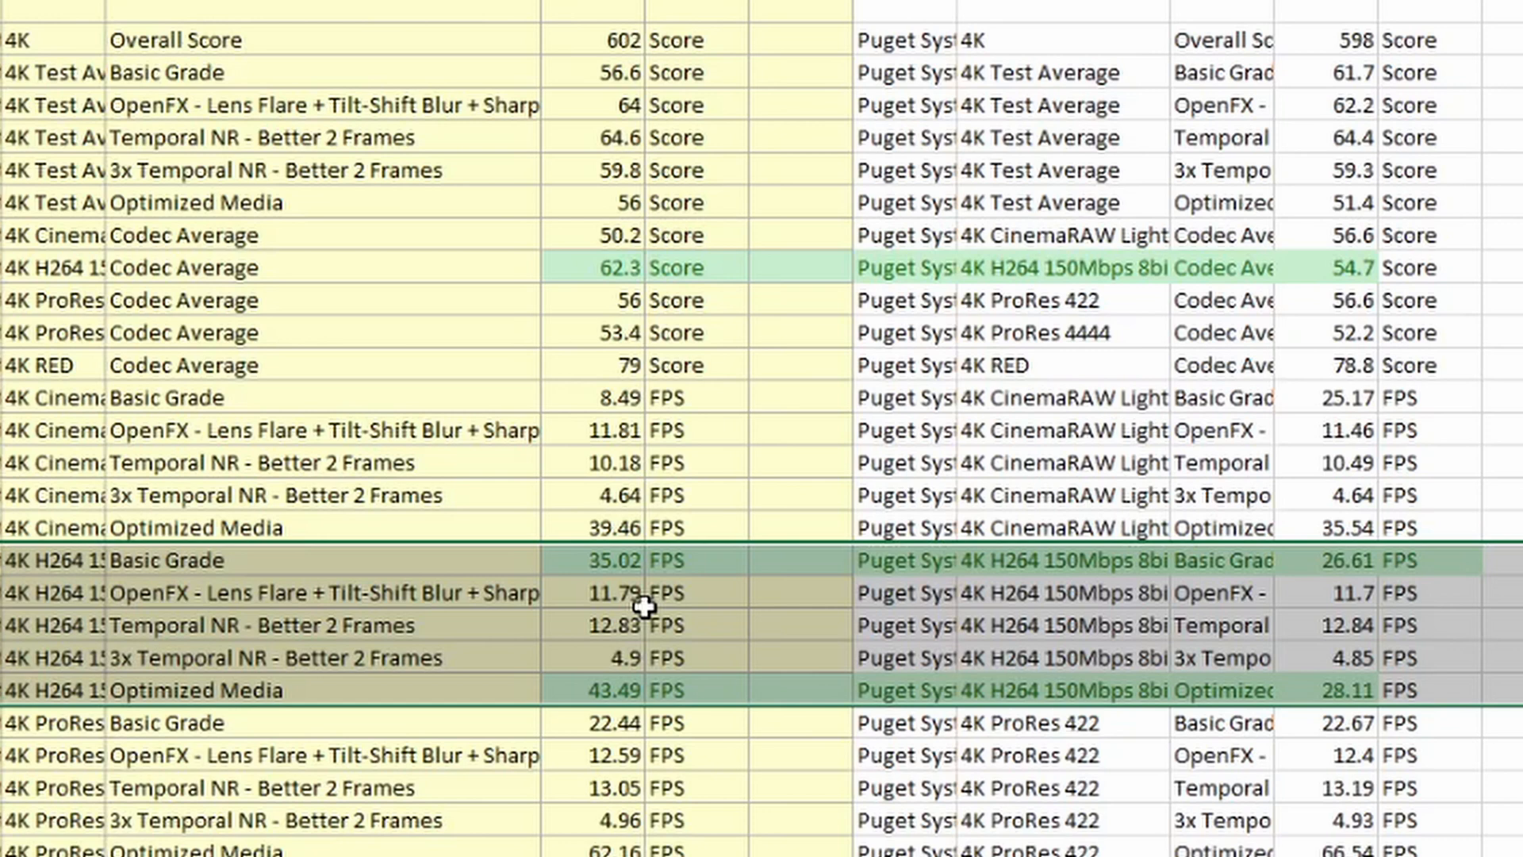
mouse_move(1261, 784)
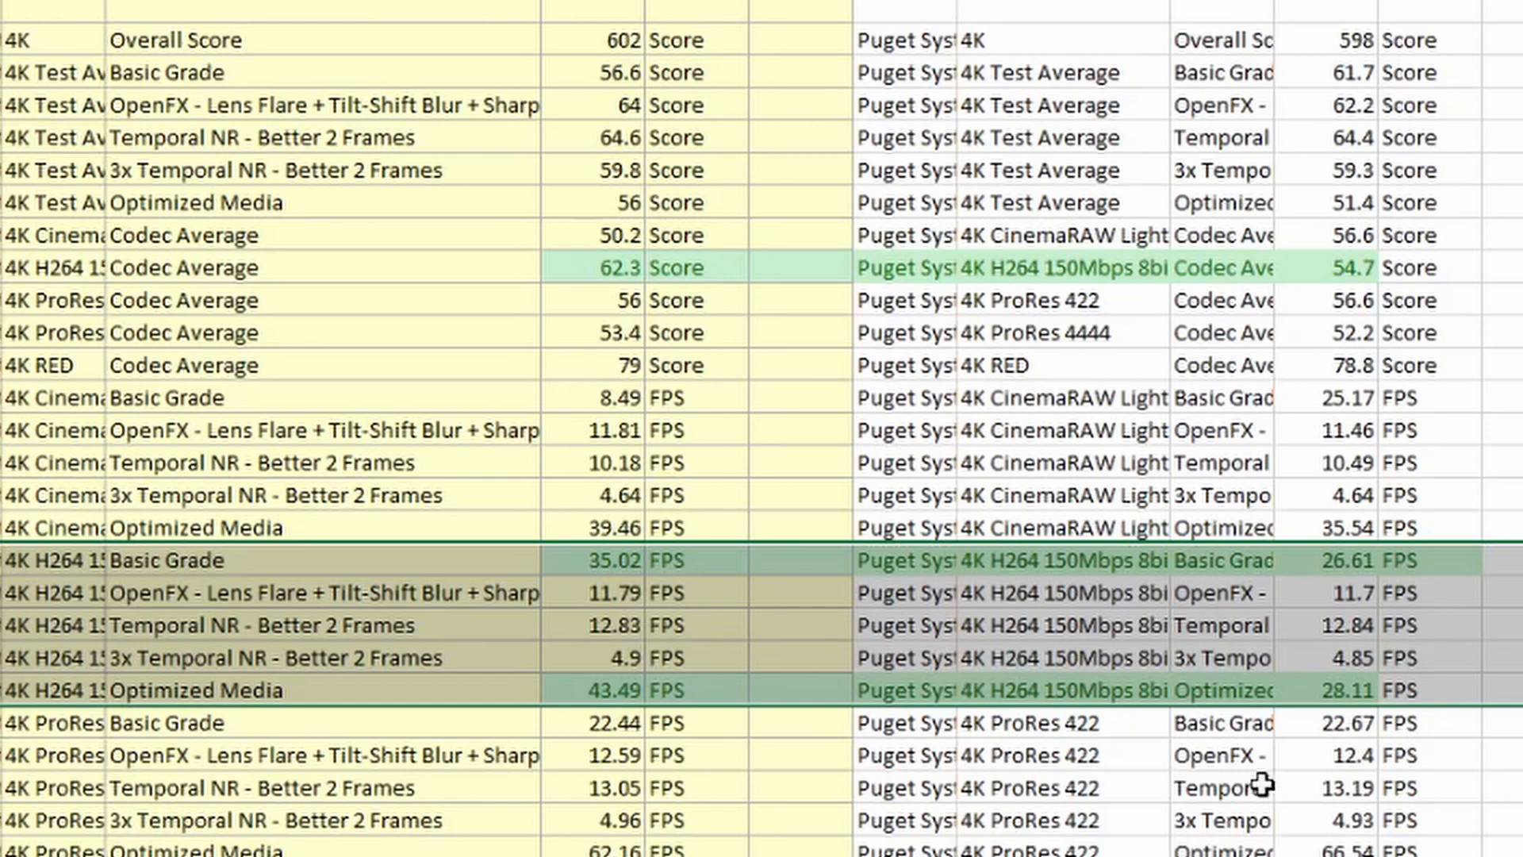
mouse_move(1126, 670)
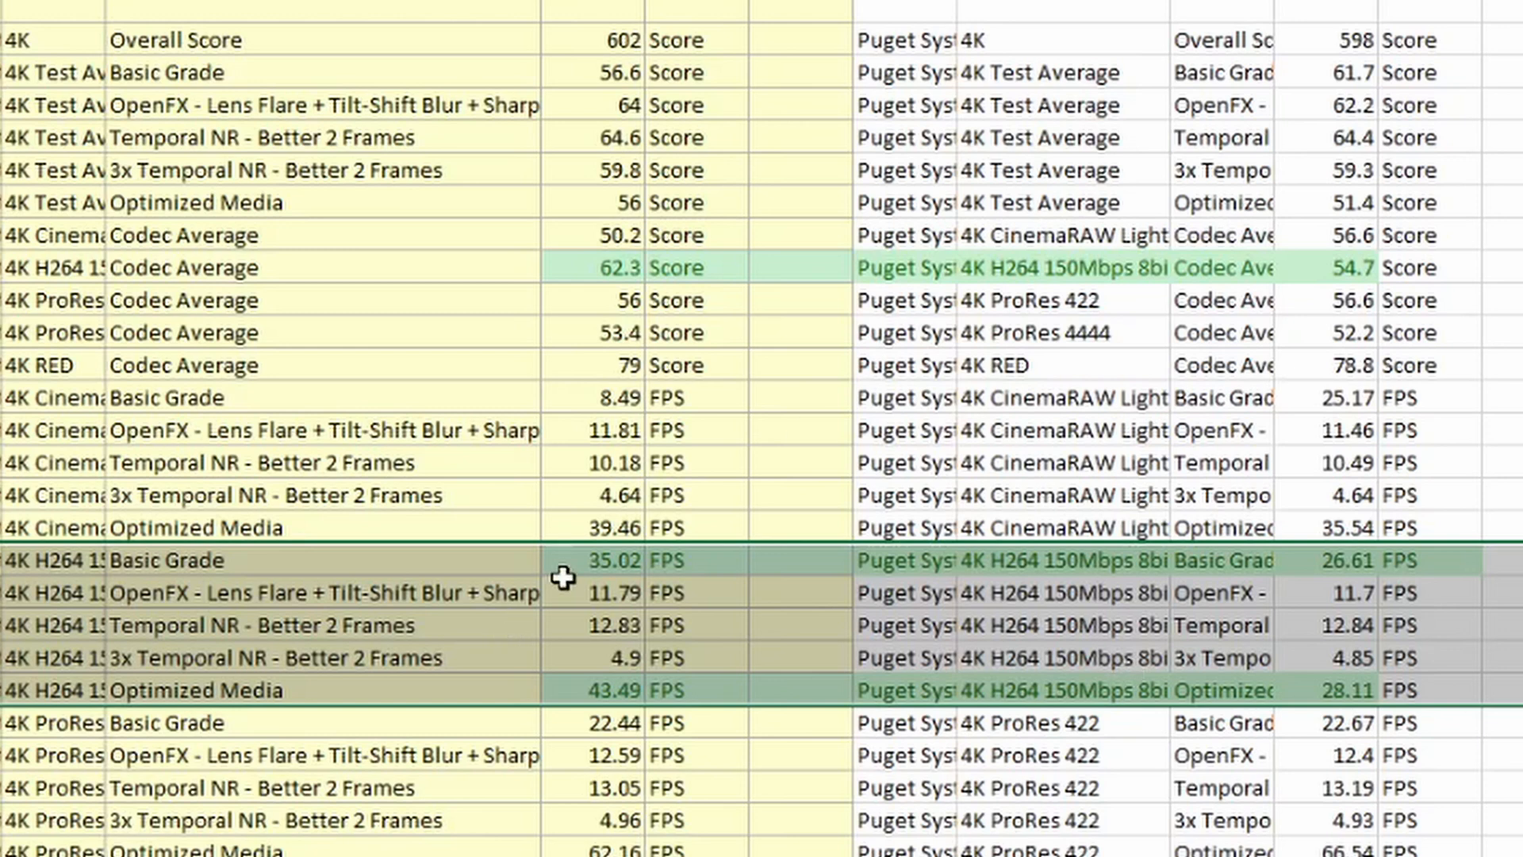
left_click(590, 559)
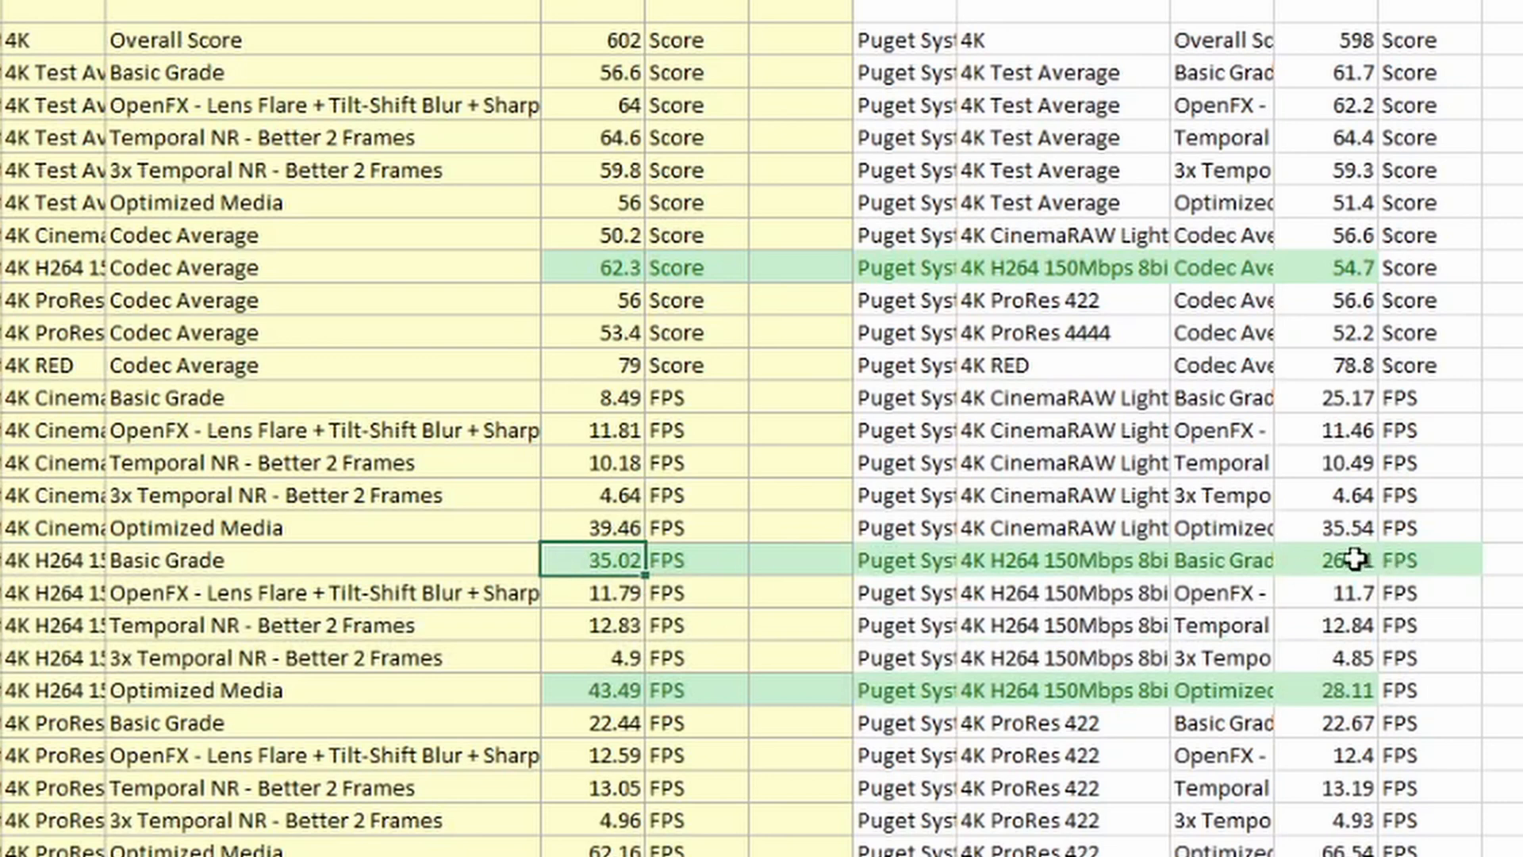
left_click(1321, 559)
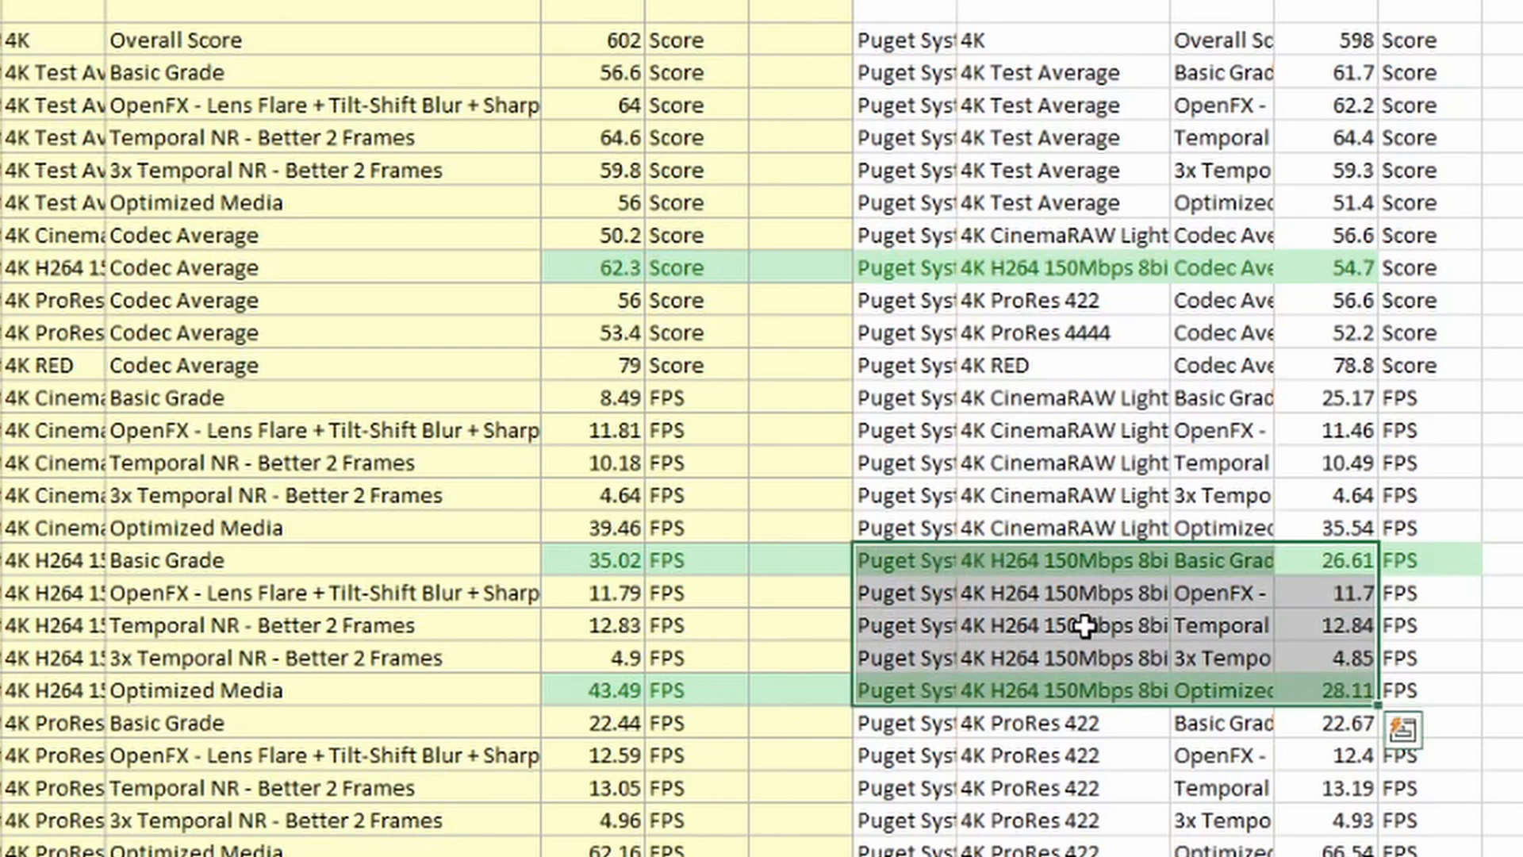
mouse_move(502, 596)
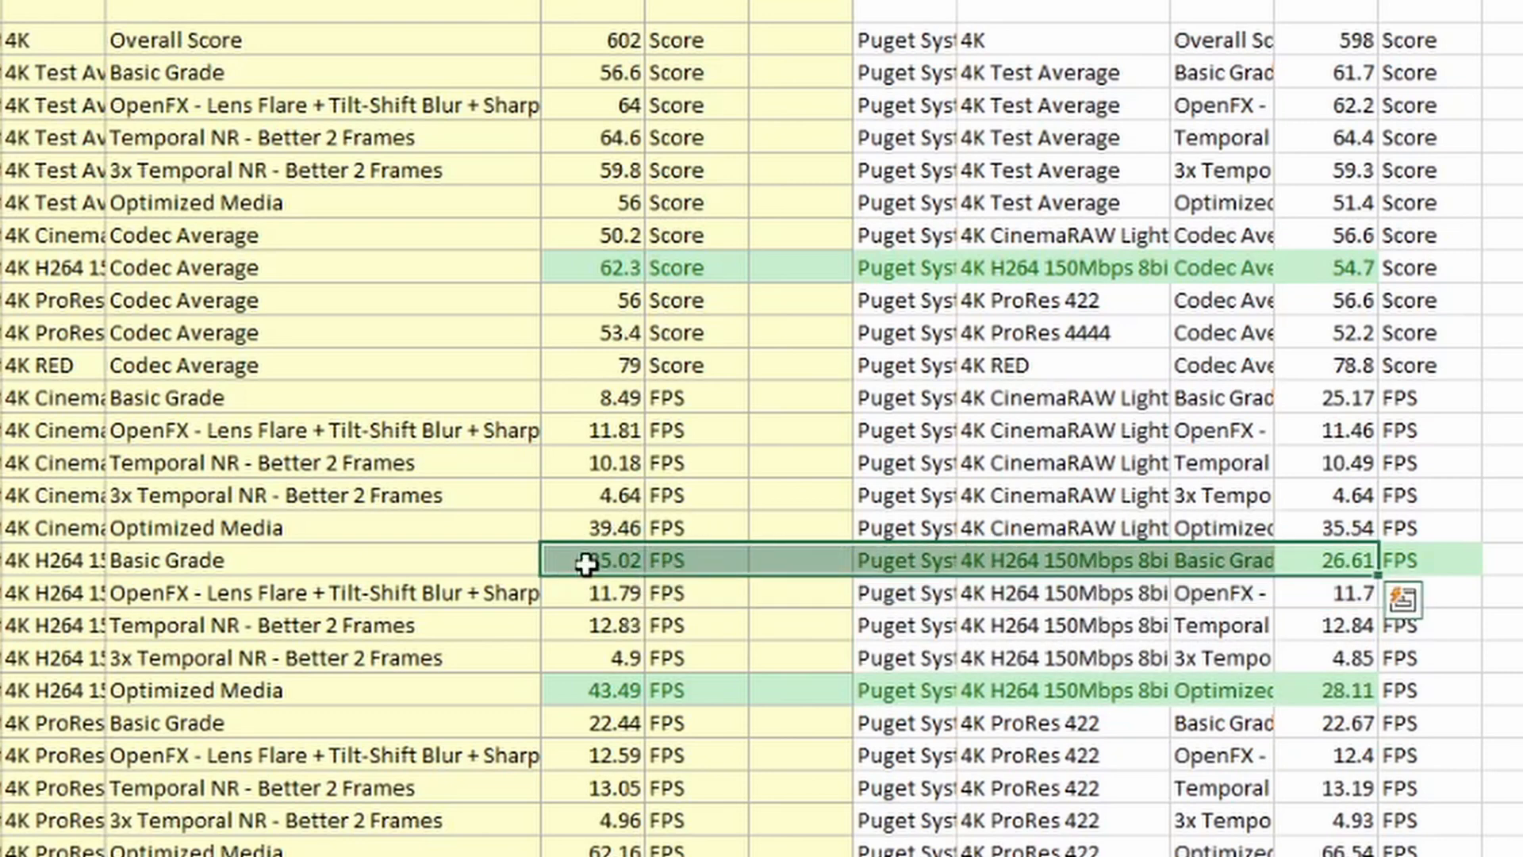
mouse_move(684, 592)
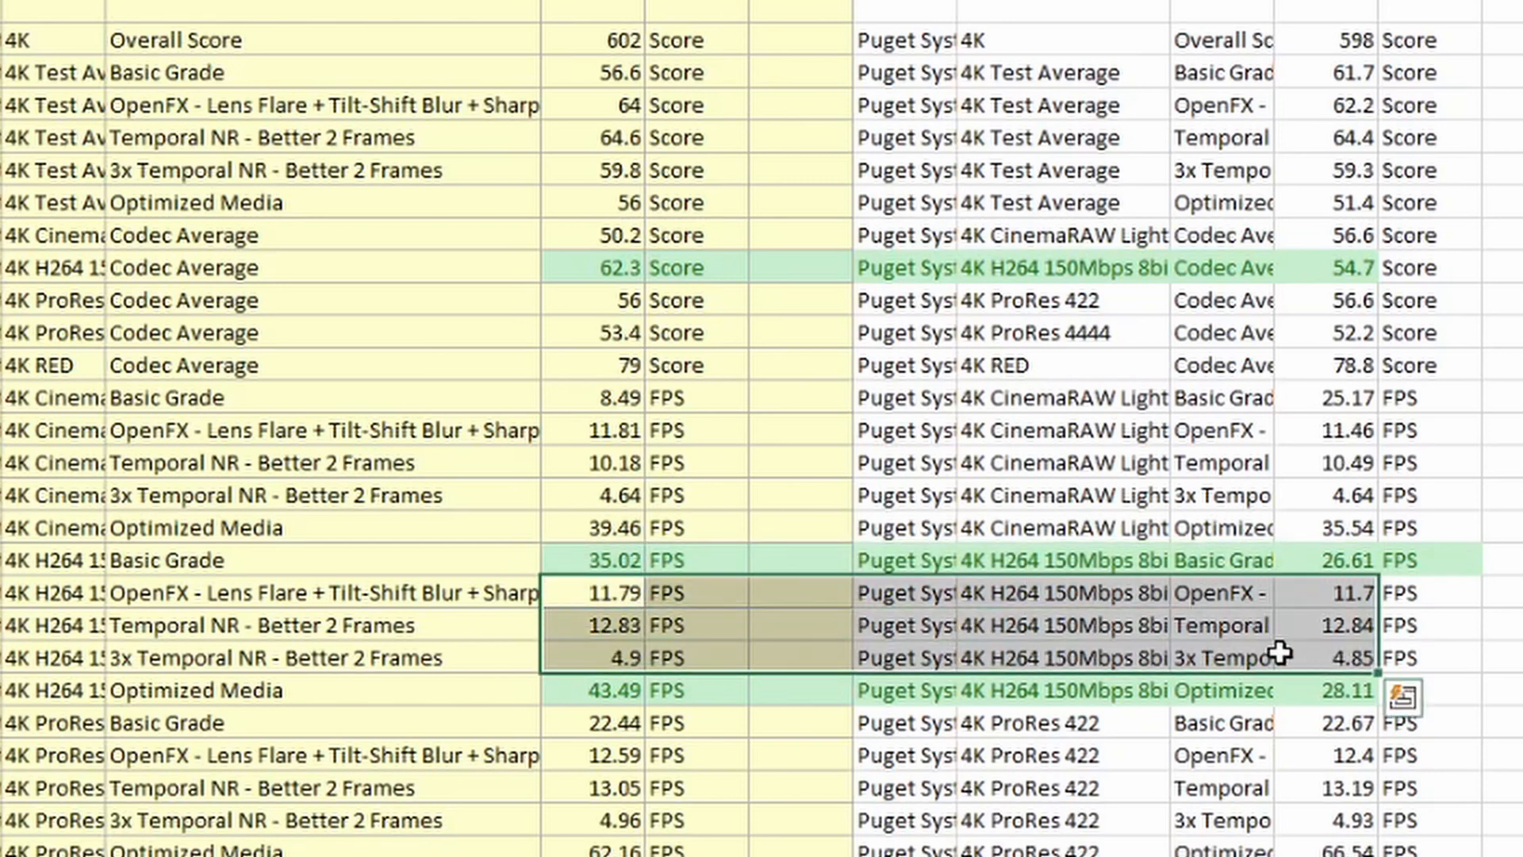
mouse_move(702, 428)
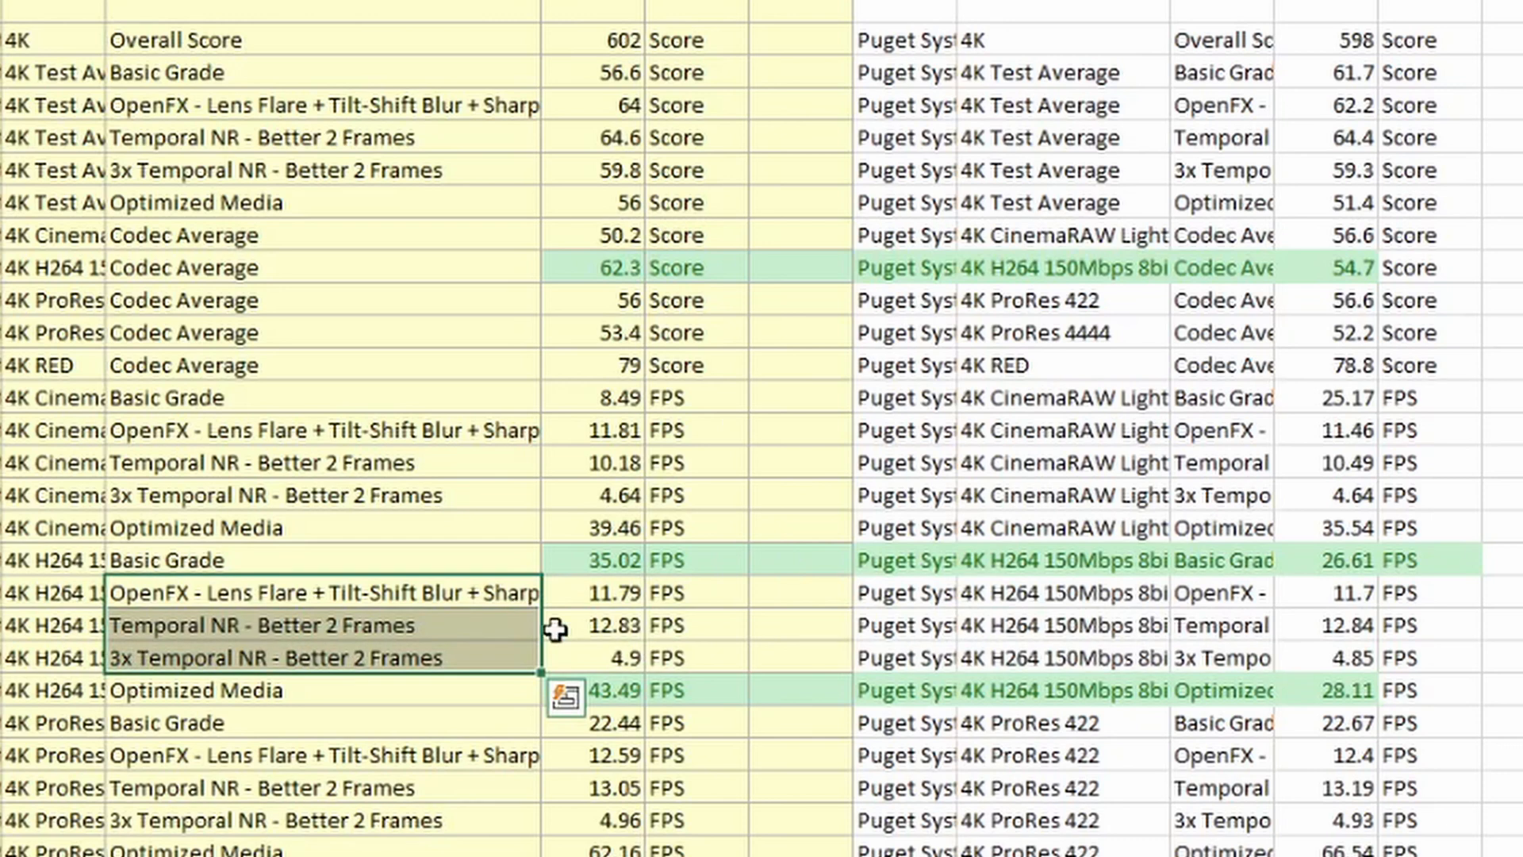
mouse_move(612, 591)
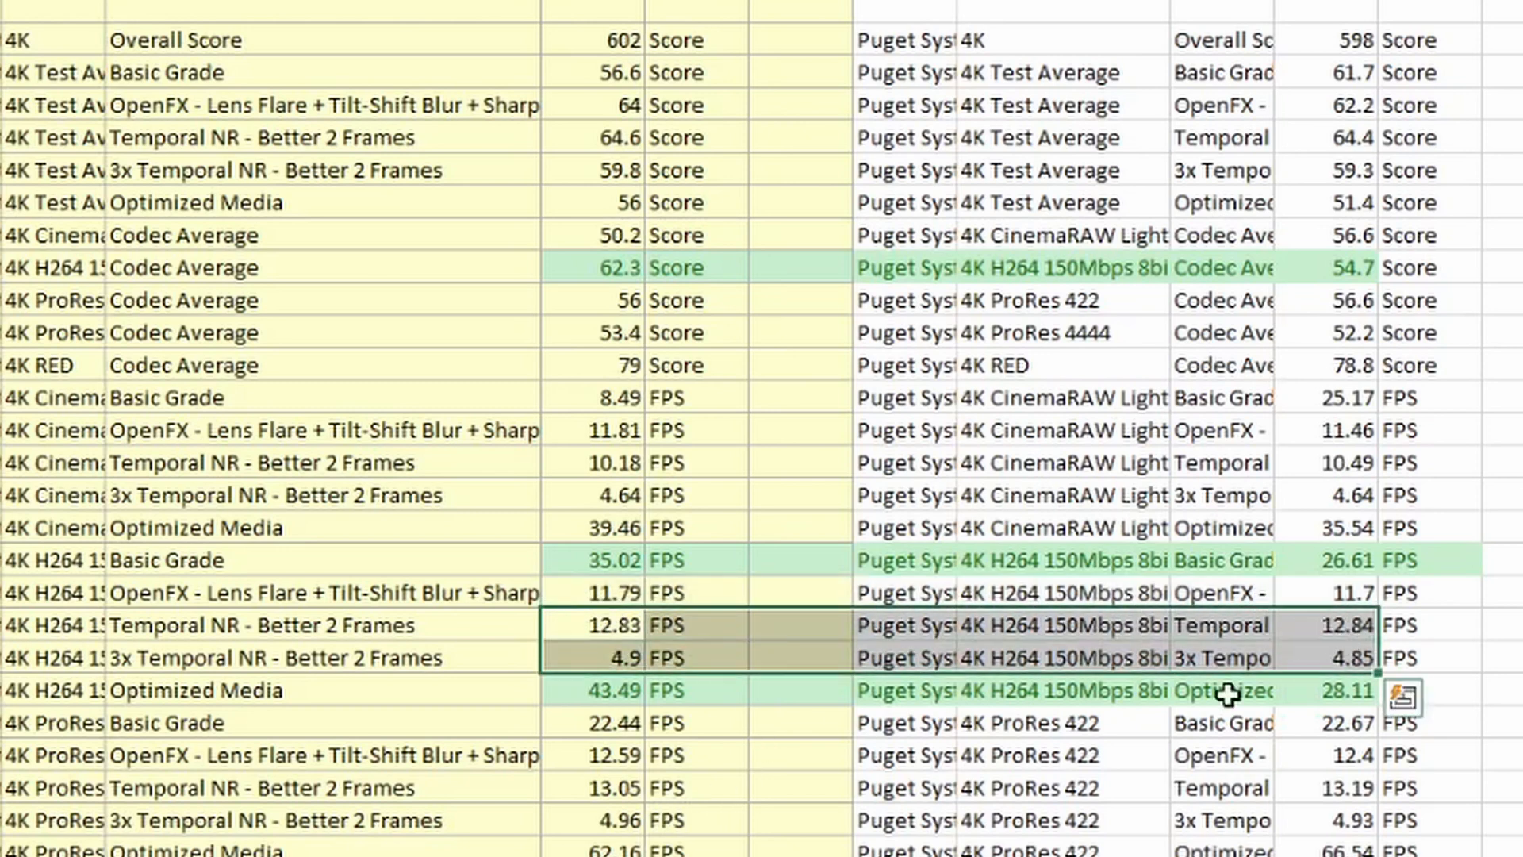
left_click(590, 690)
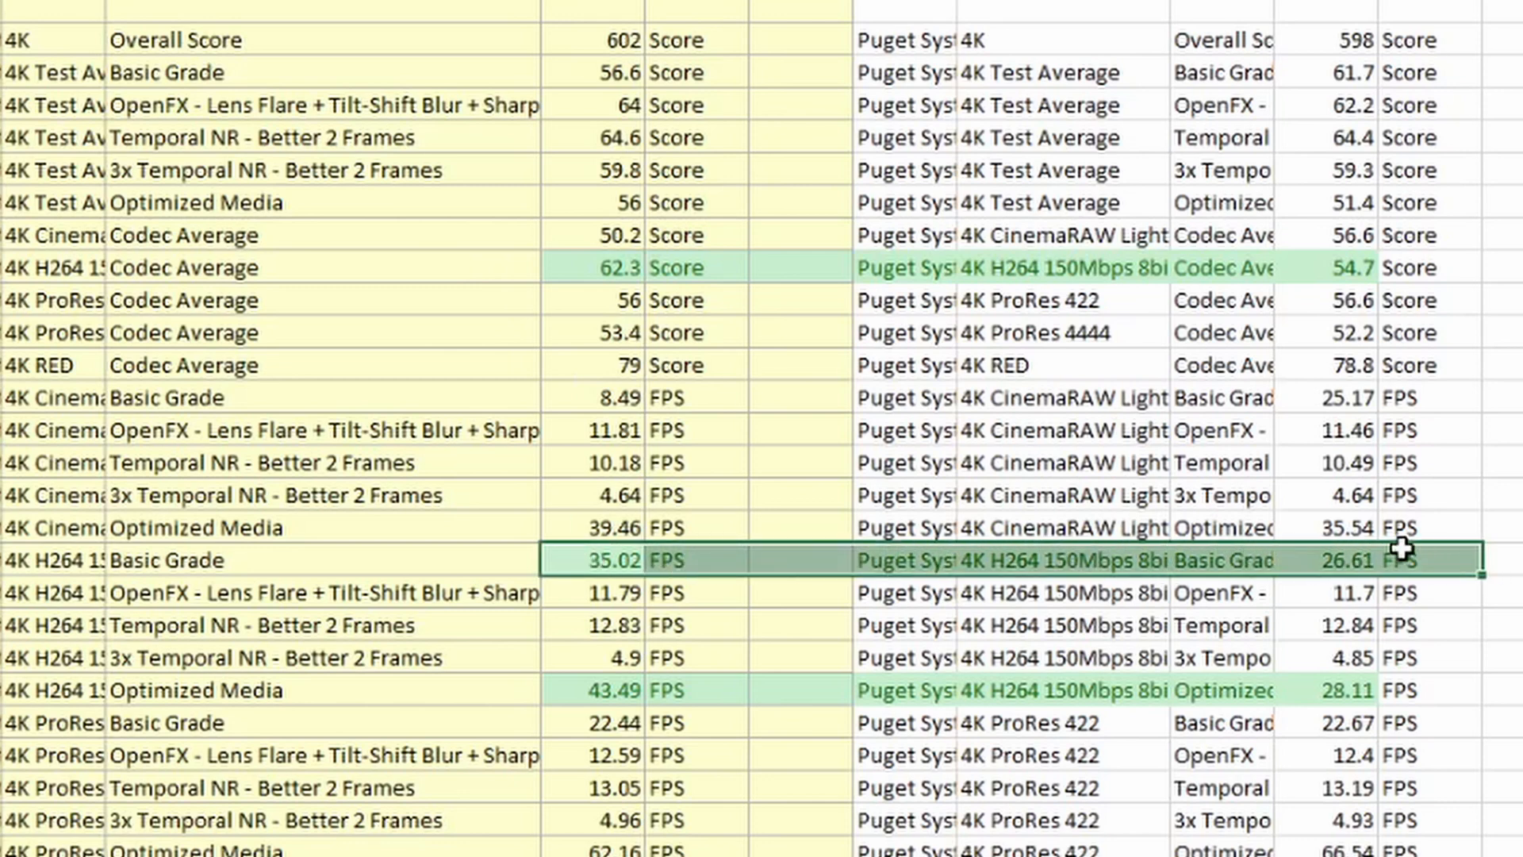
mouse_move(1402, 559)
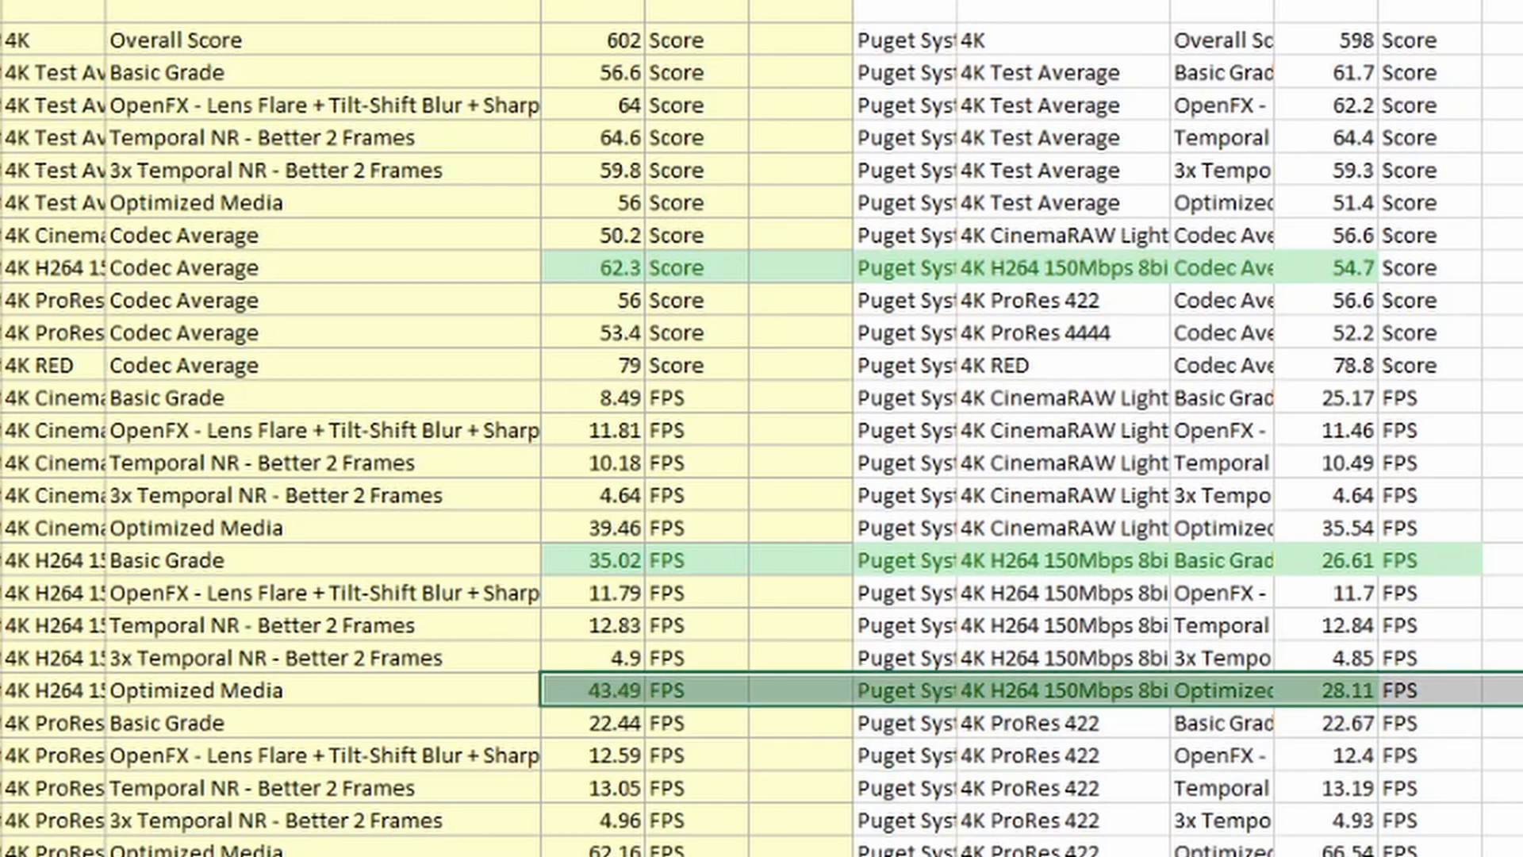
left_click(1059, 689)
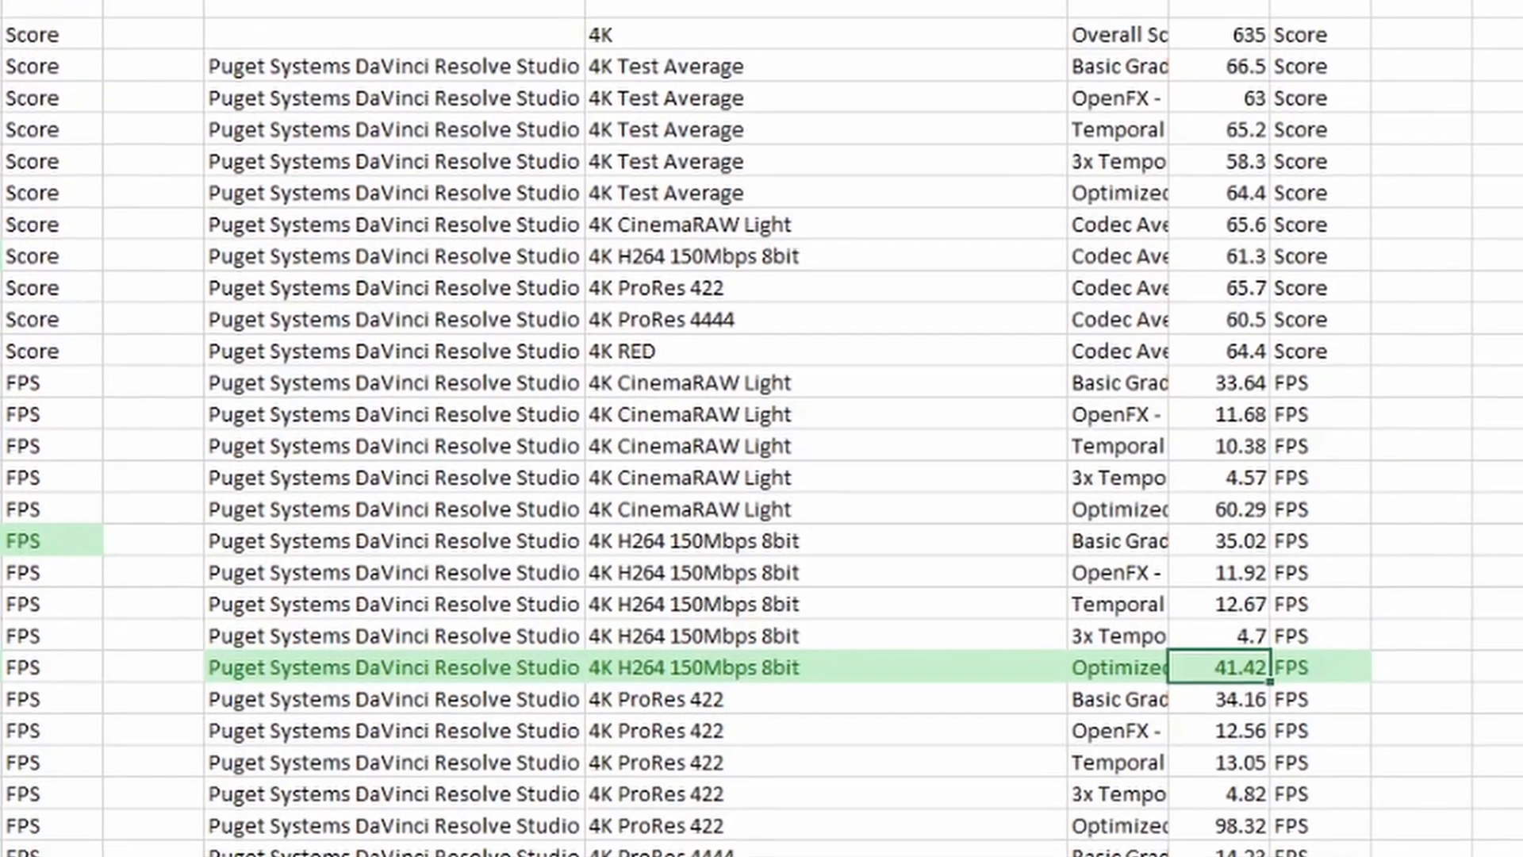
scroll("down", 3)
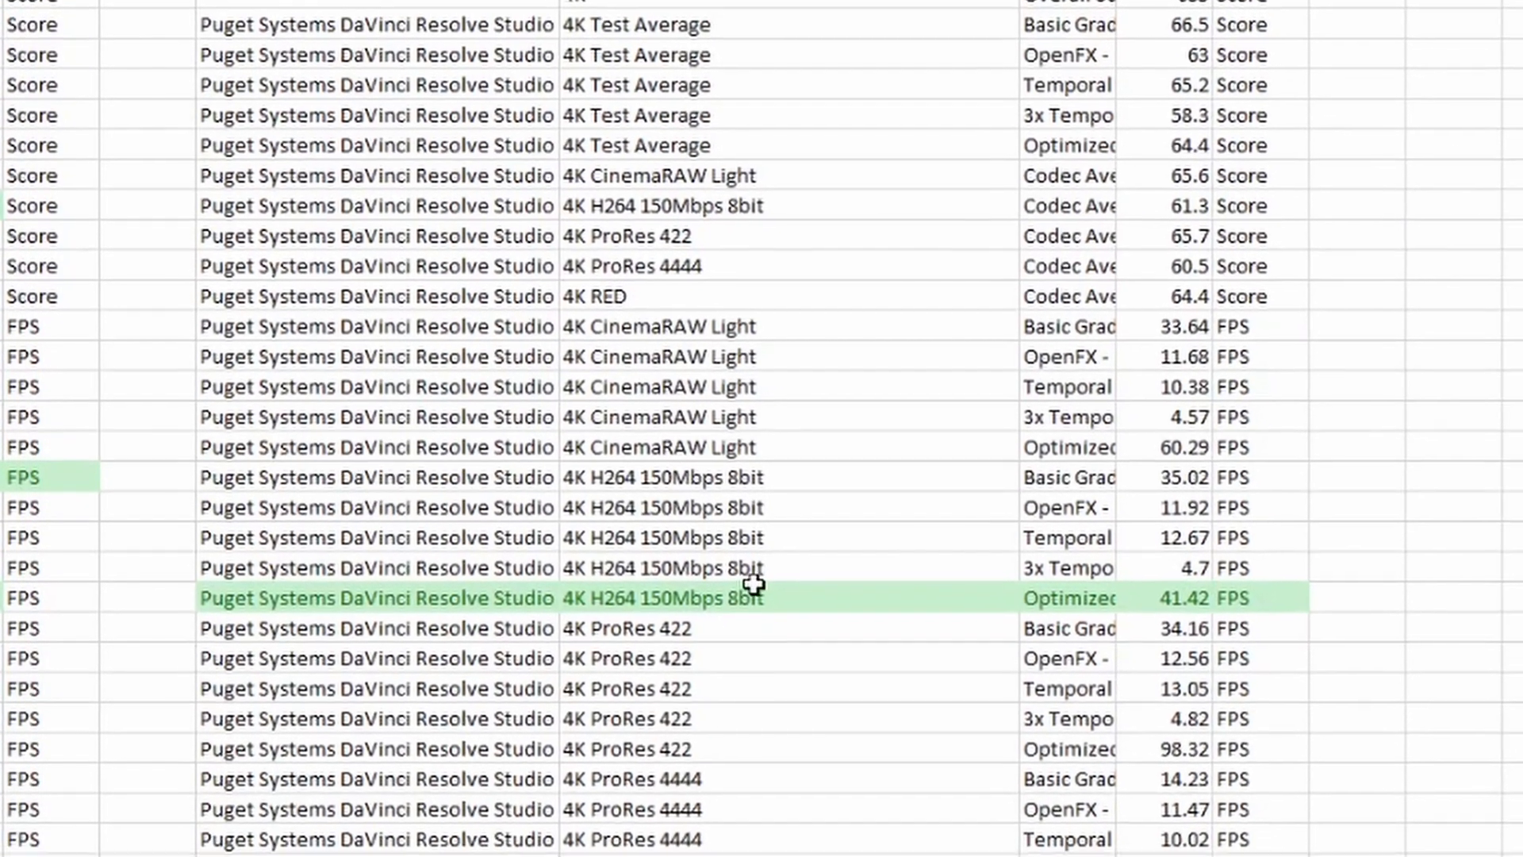
scroll("down", 3)
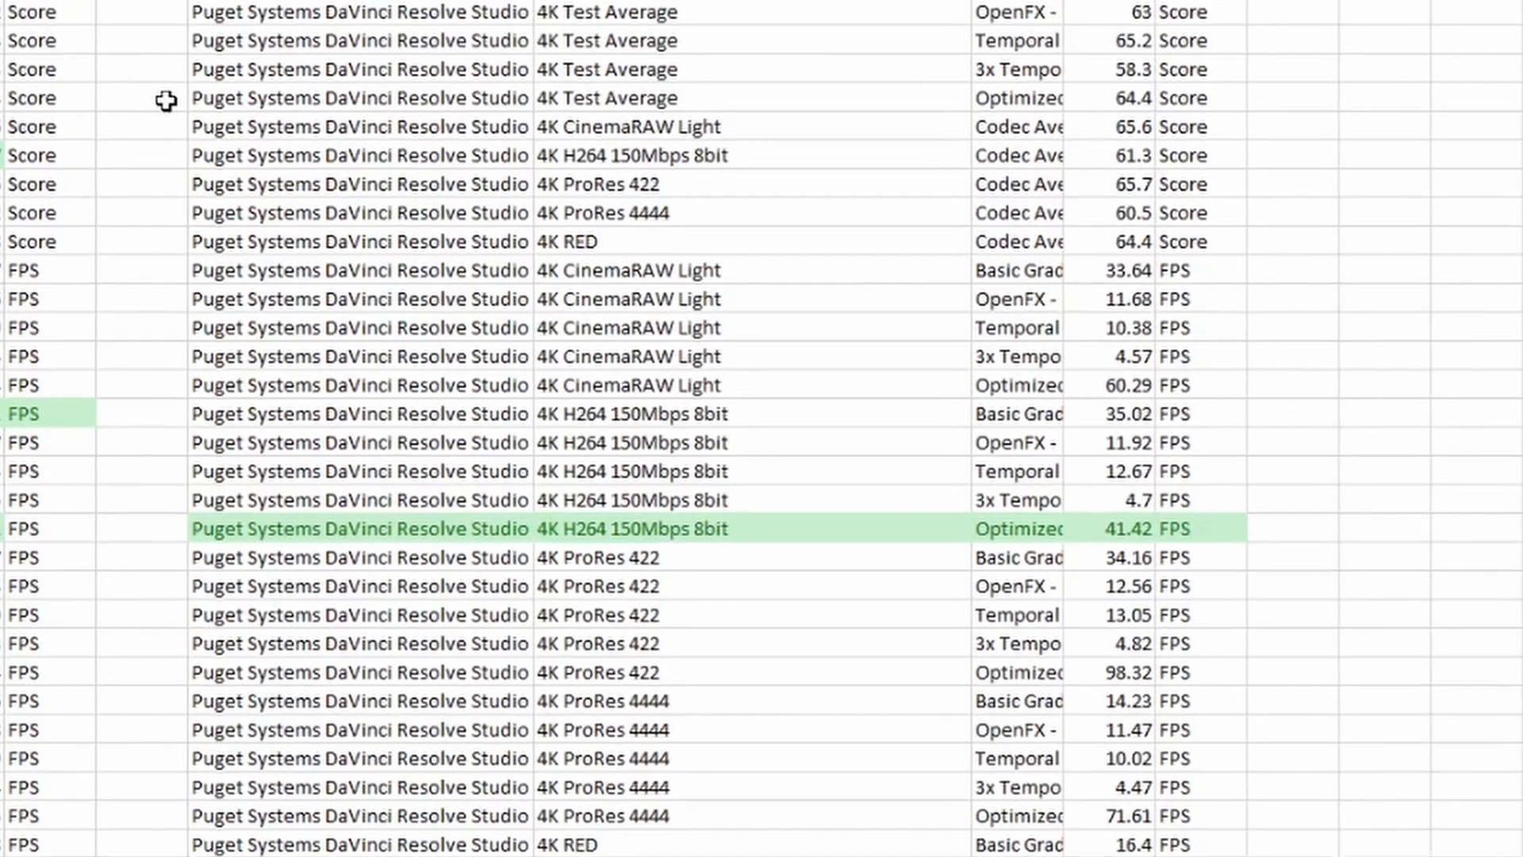
scroll("down", 3)
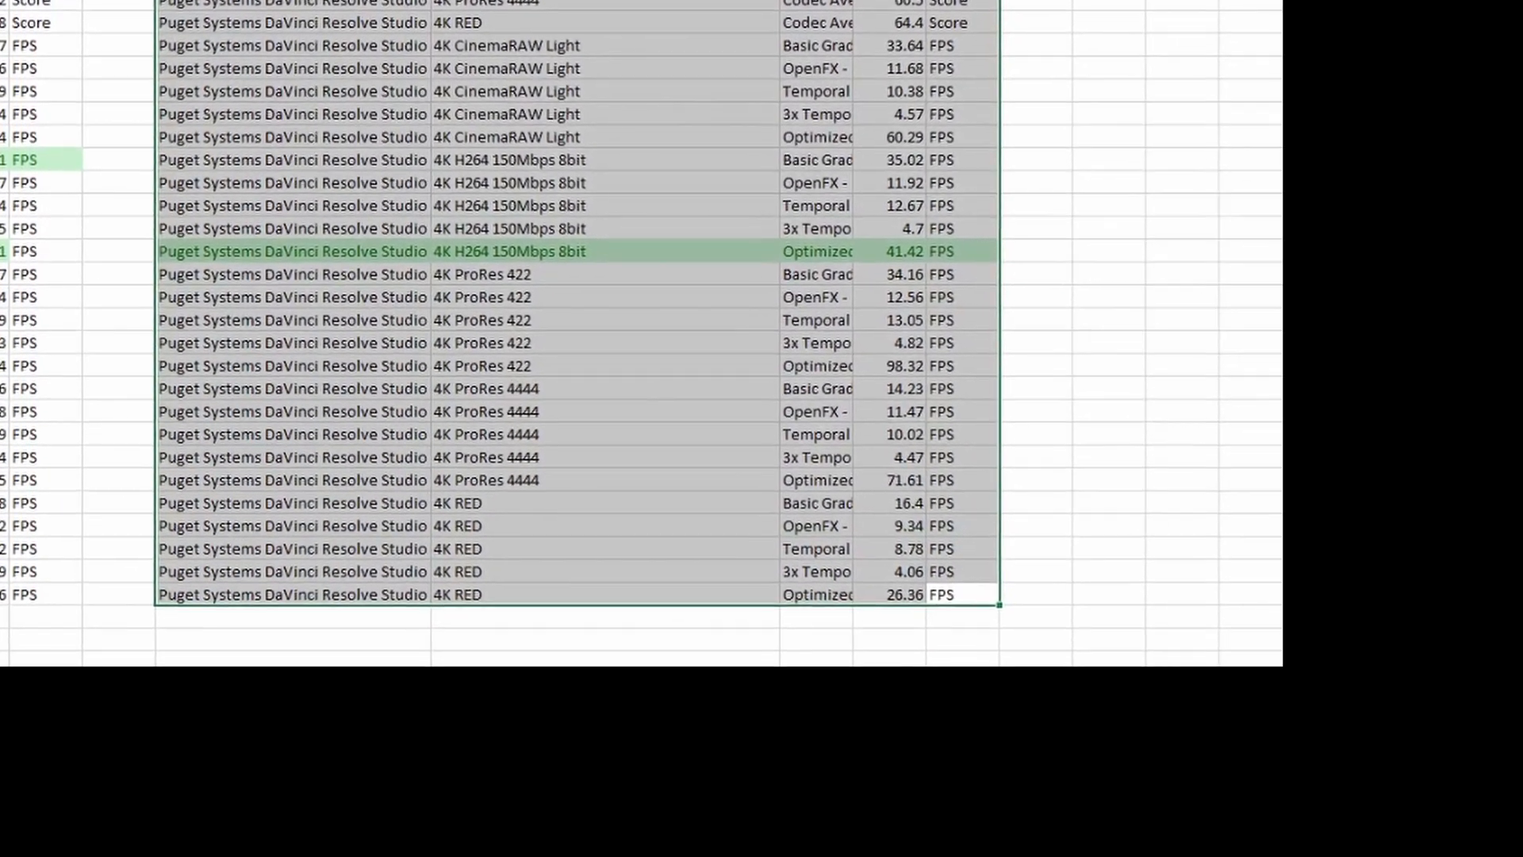
scroll("down", 3)
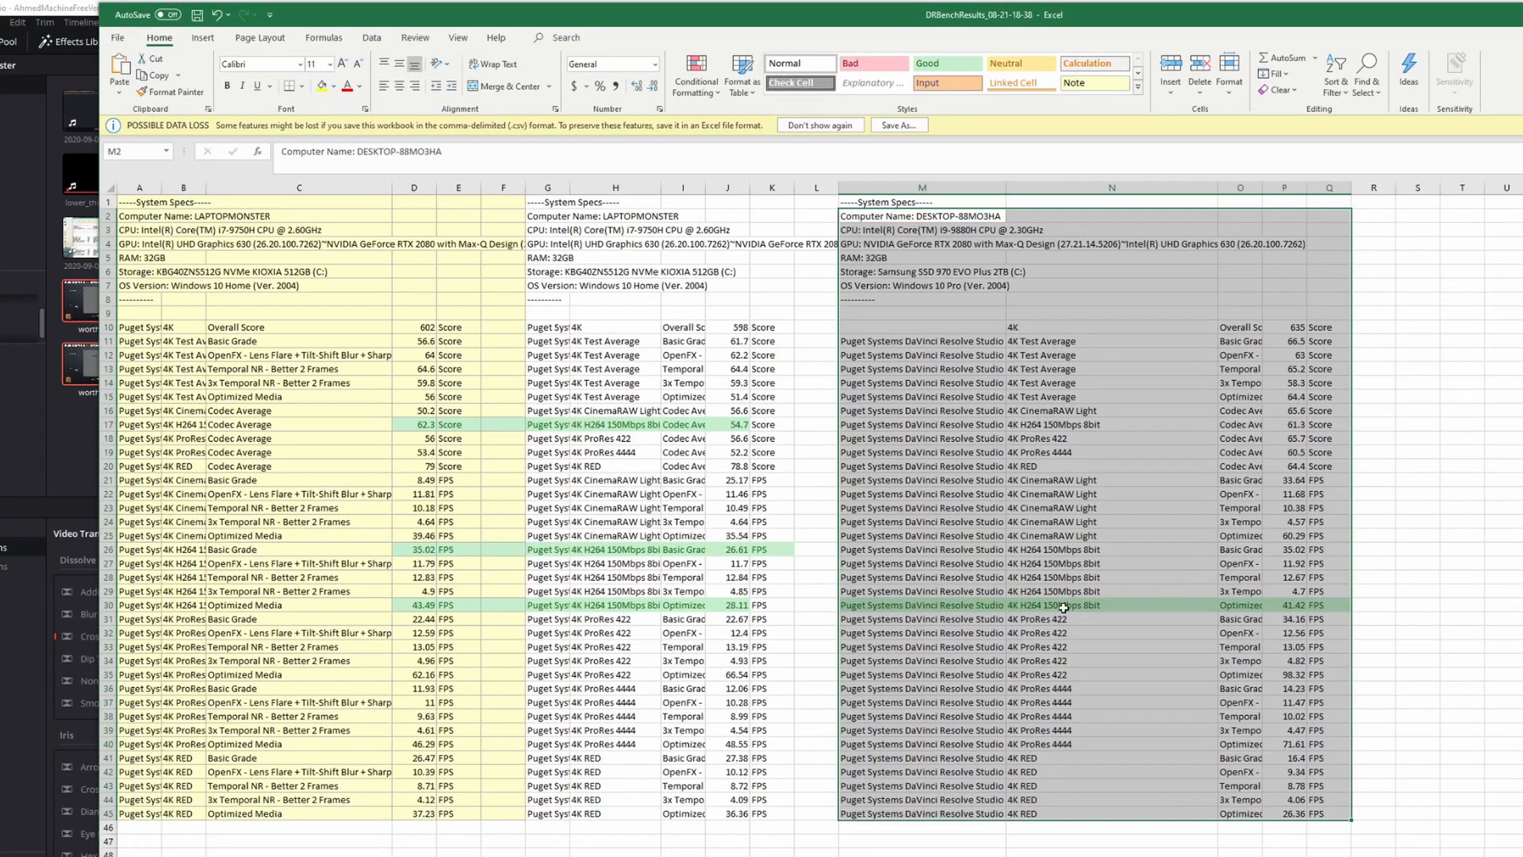
mouse_move(352, 333)
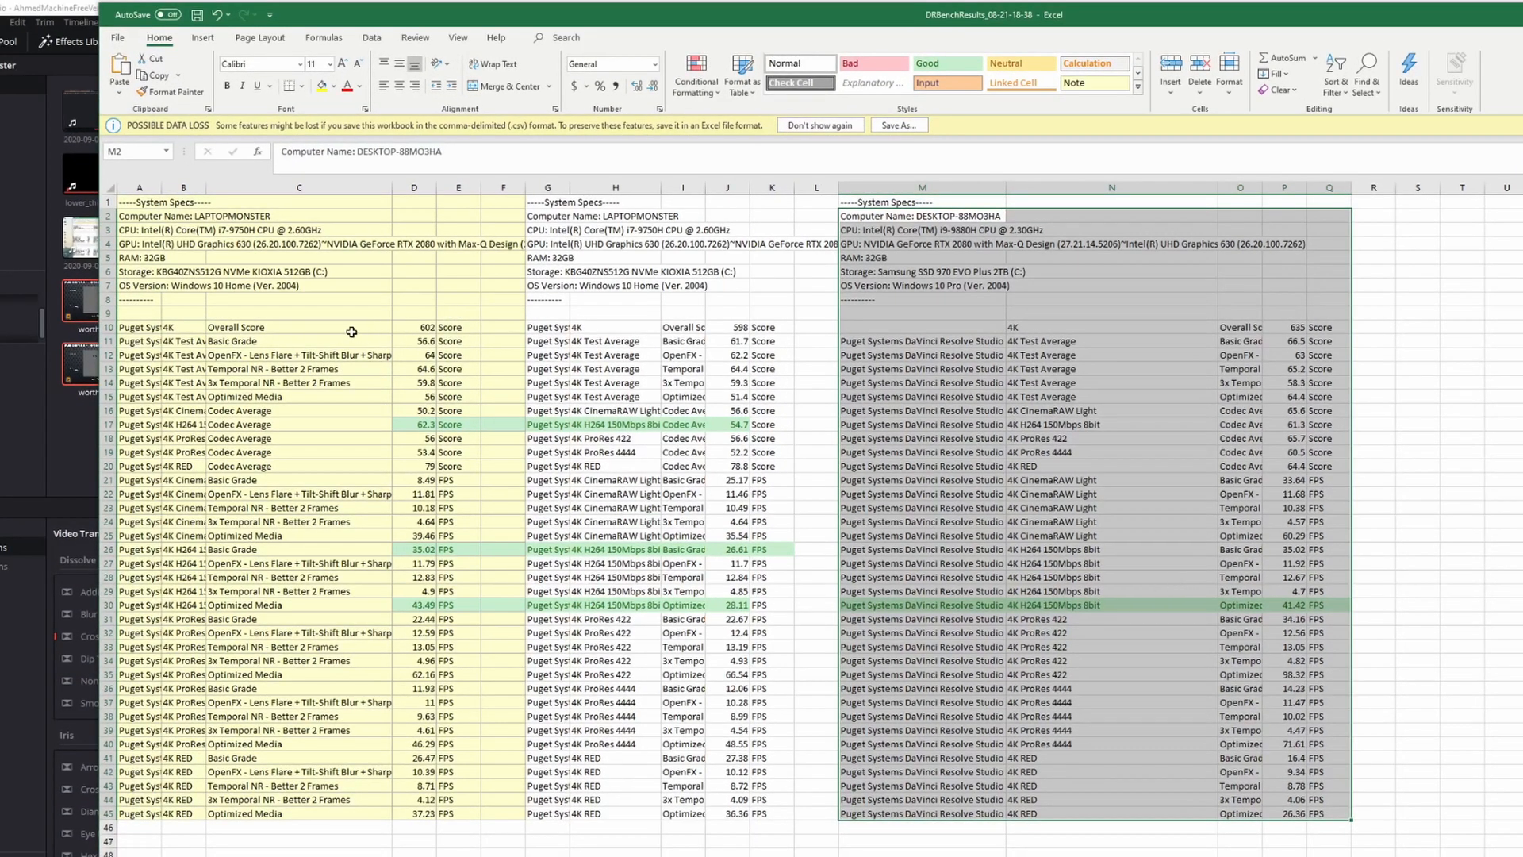